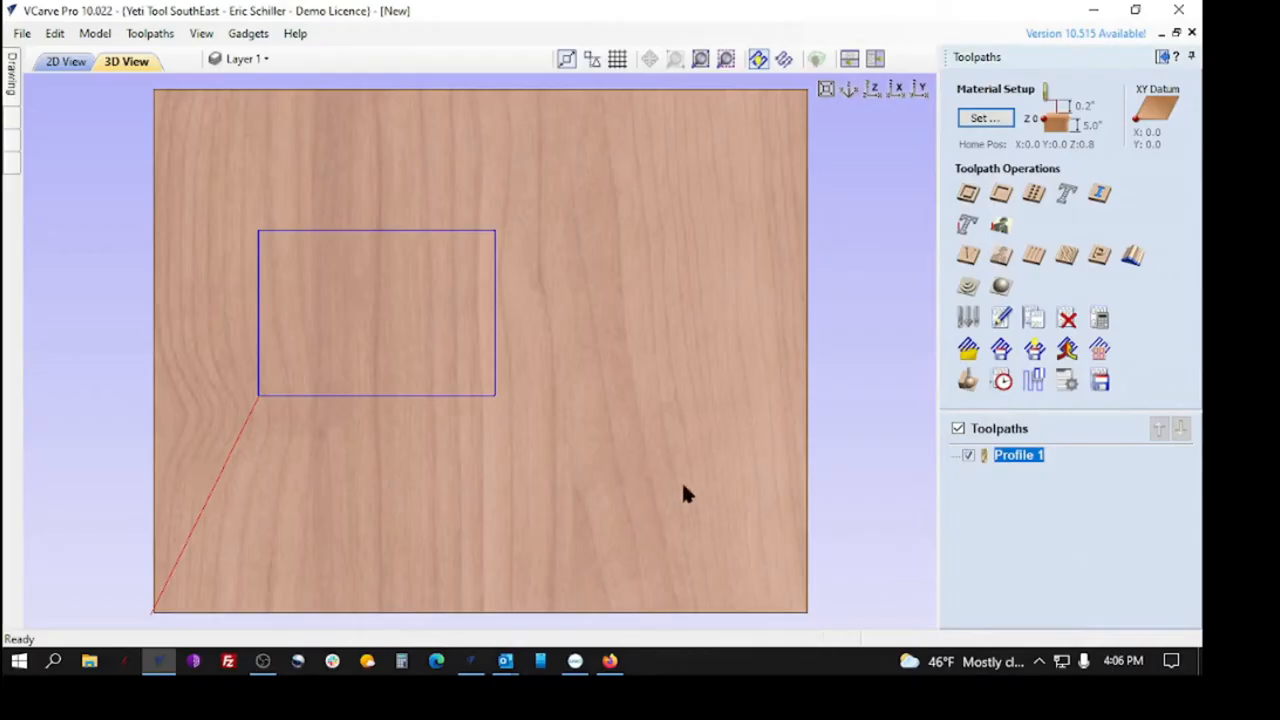
mouse_move(268, 102)
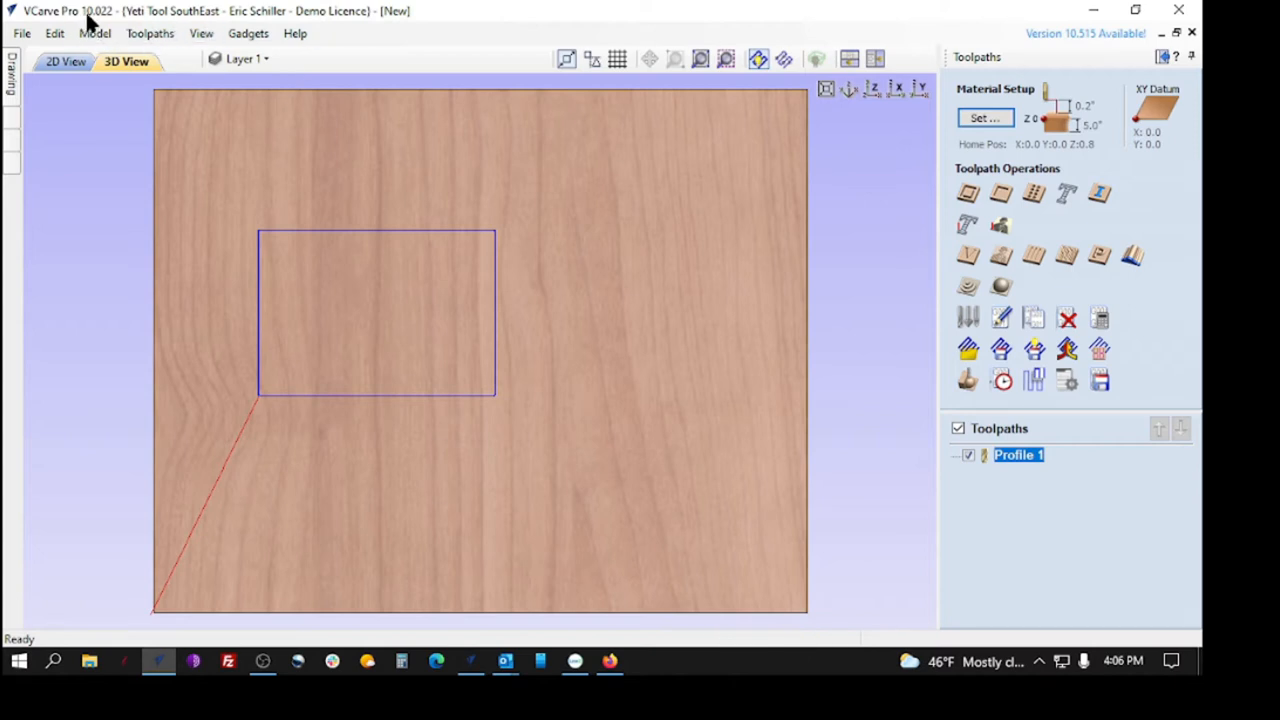
mouse_move(918, 431)
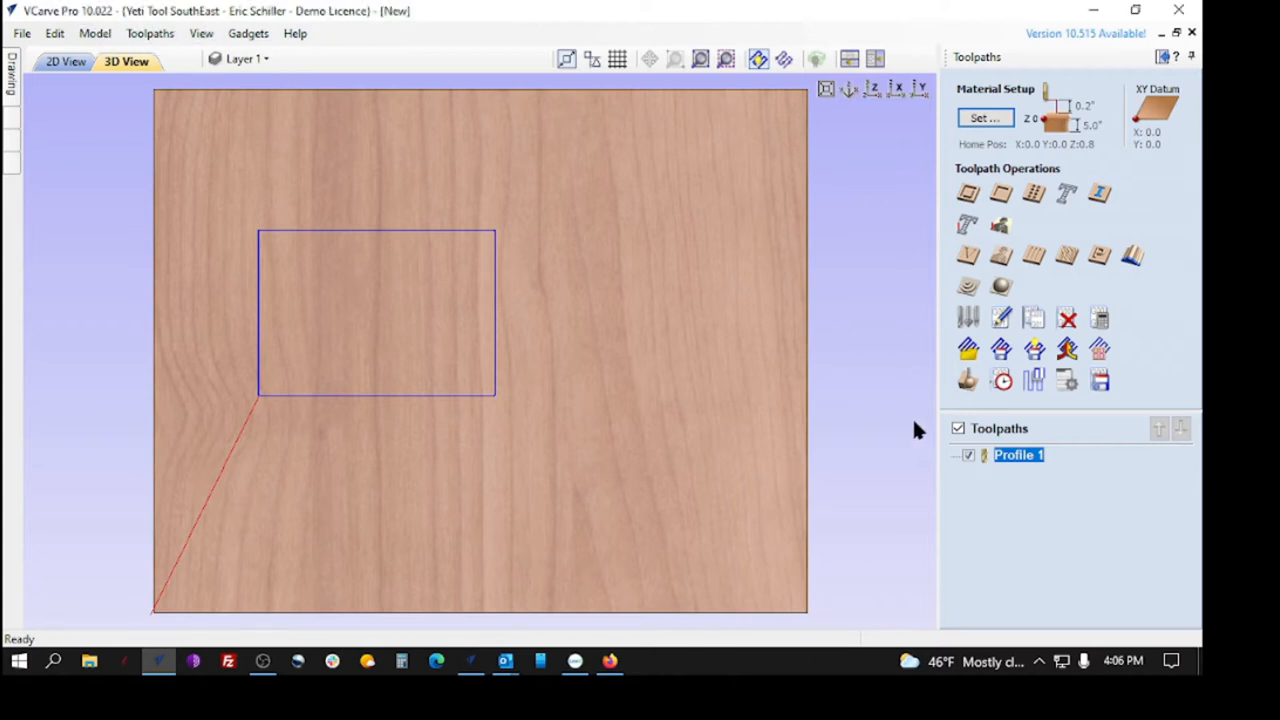
mouse_move(1035, 457)
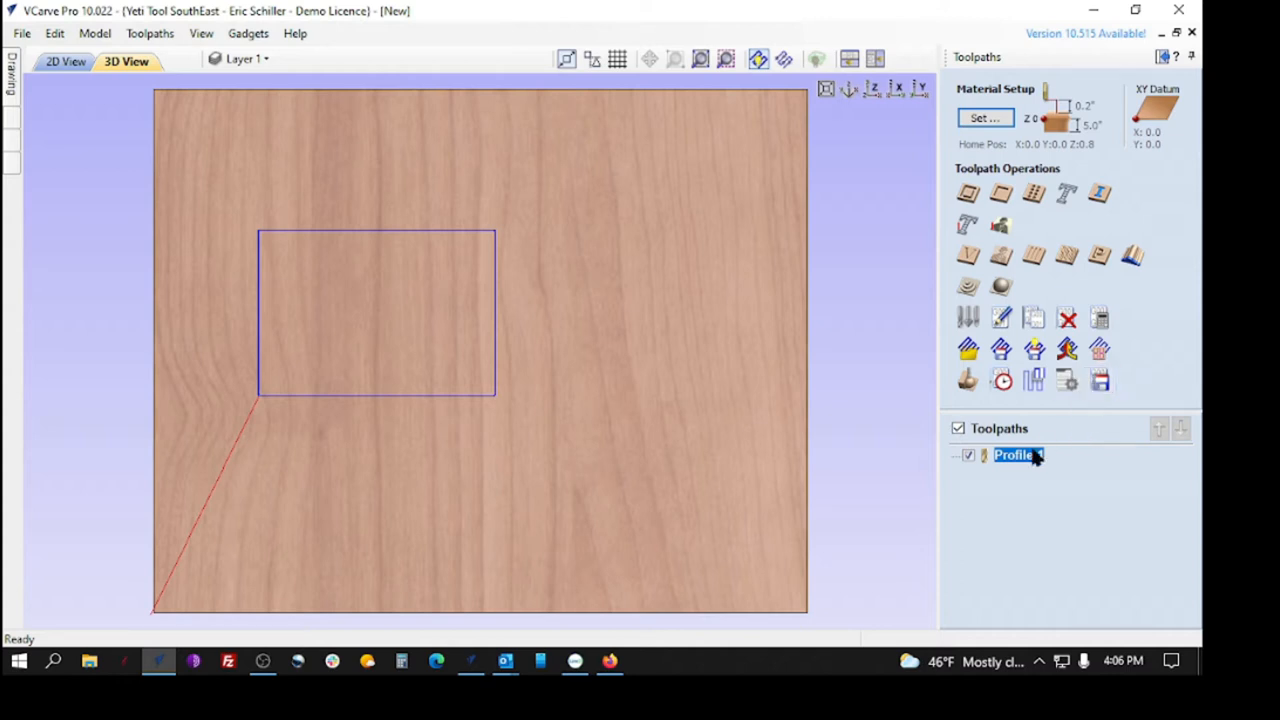
Step: Choose Grbl (mm) (*.gcode) as the post processor in Save Toolpaths
left_click(1099, 379)
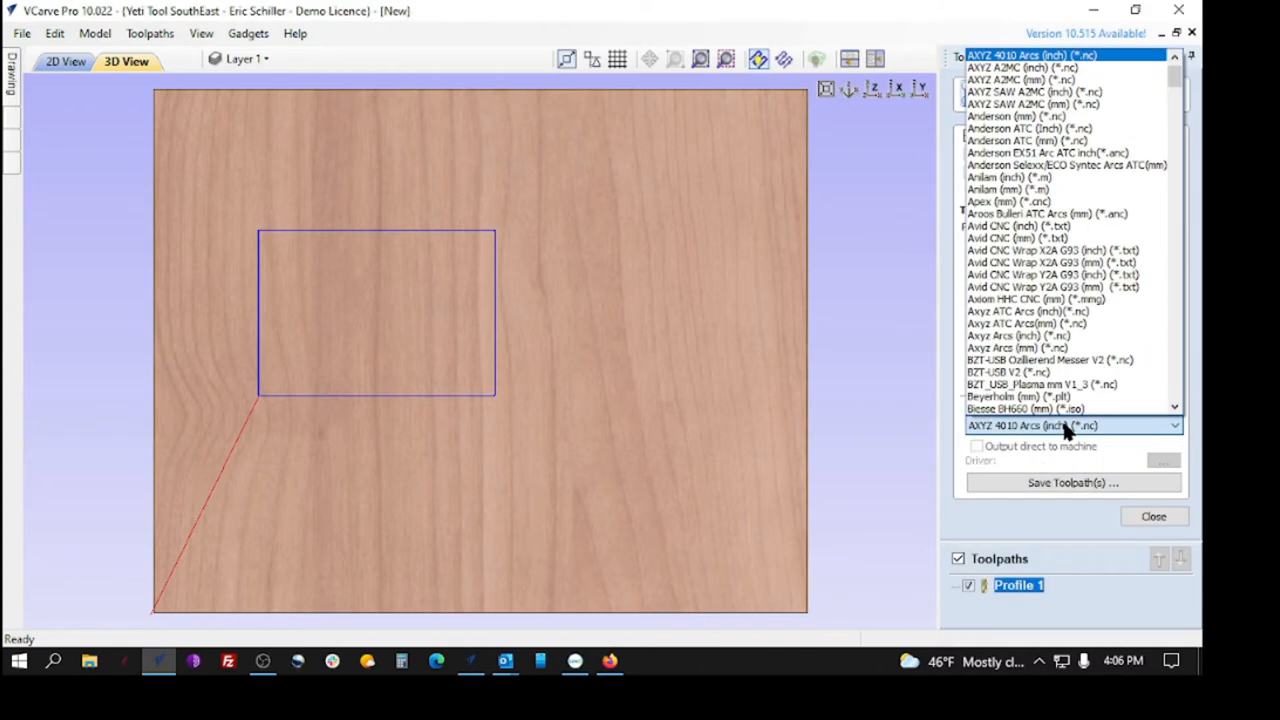
left_click(1070, 425)
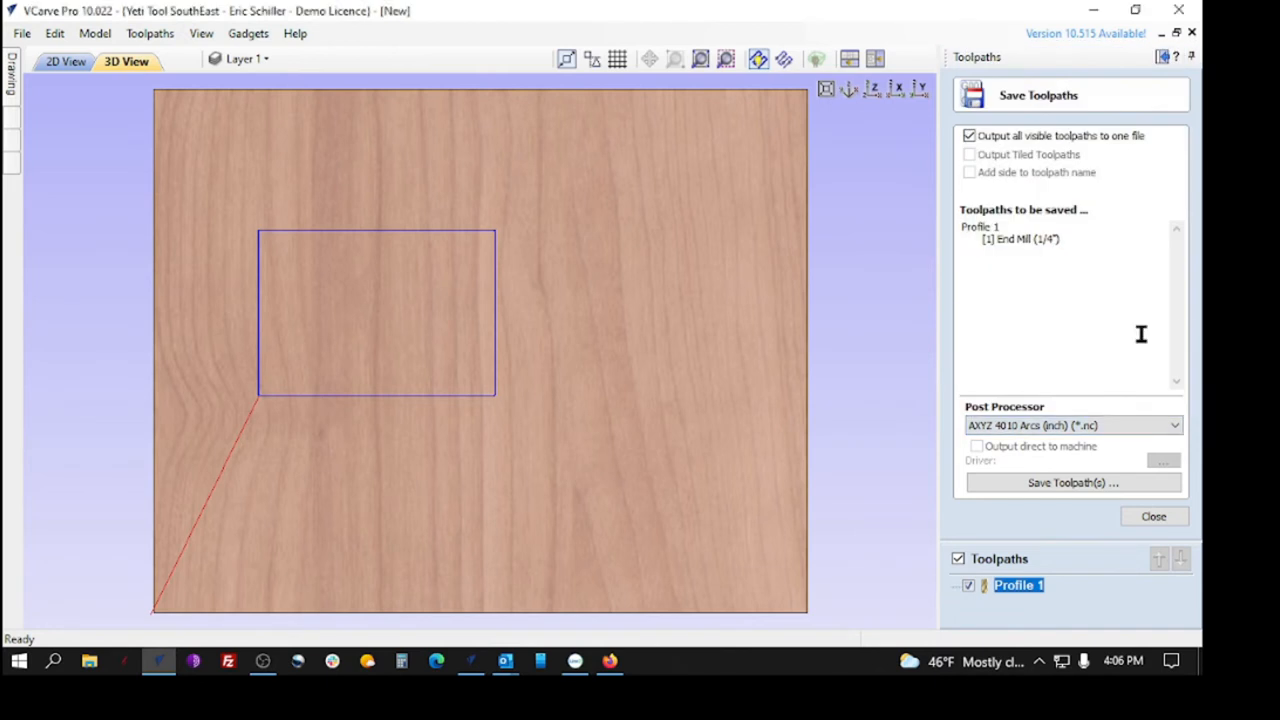
left_click(1174, 425)
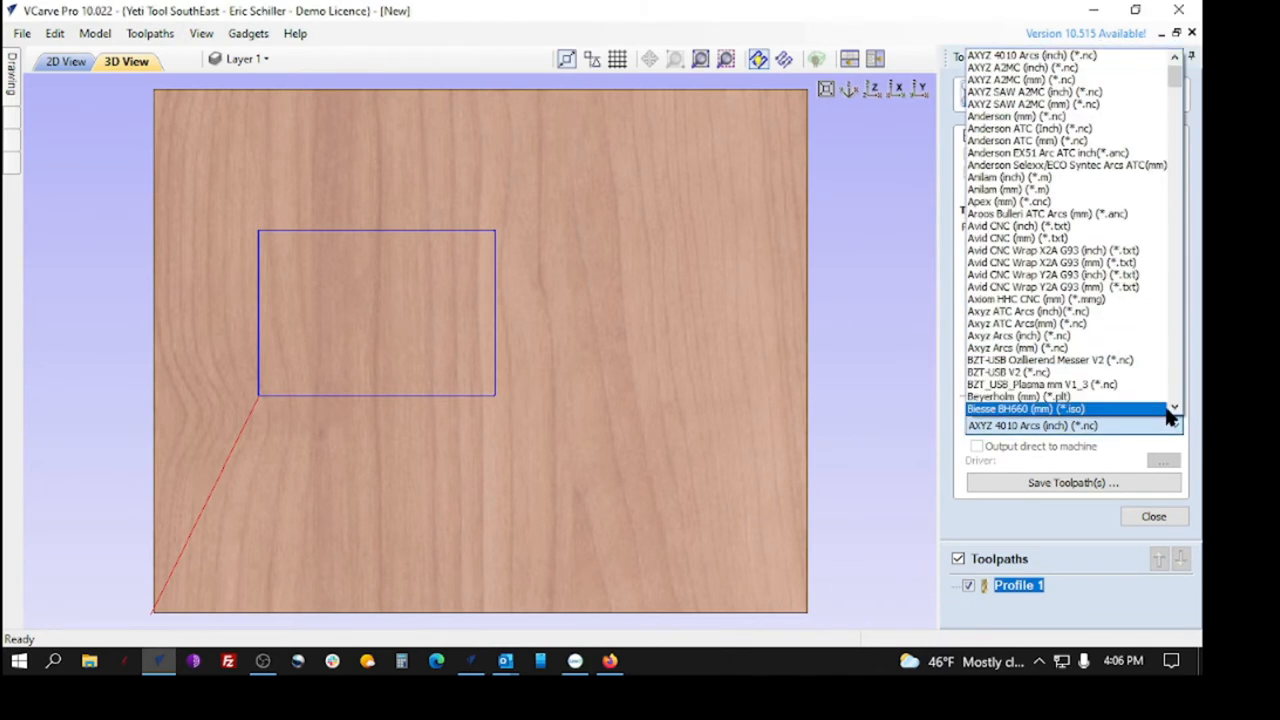
scroll("down", 3)
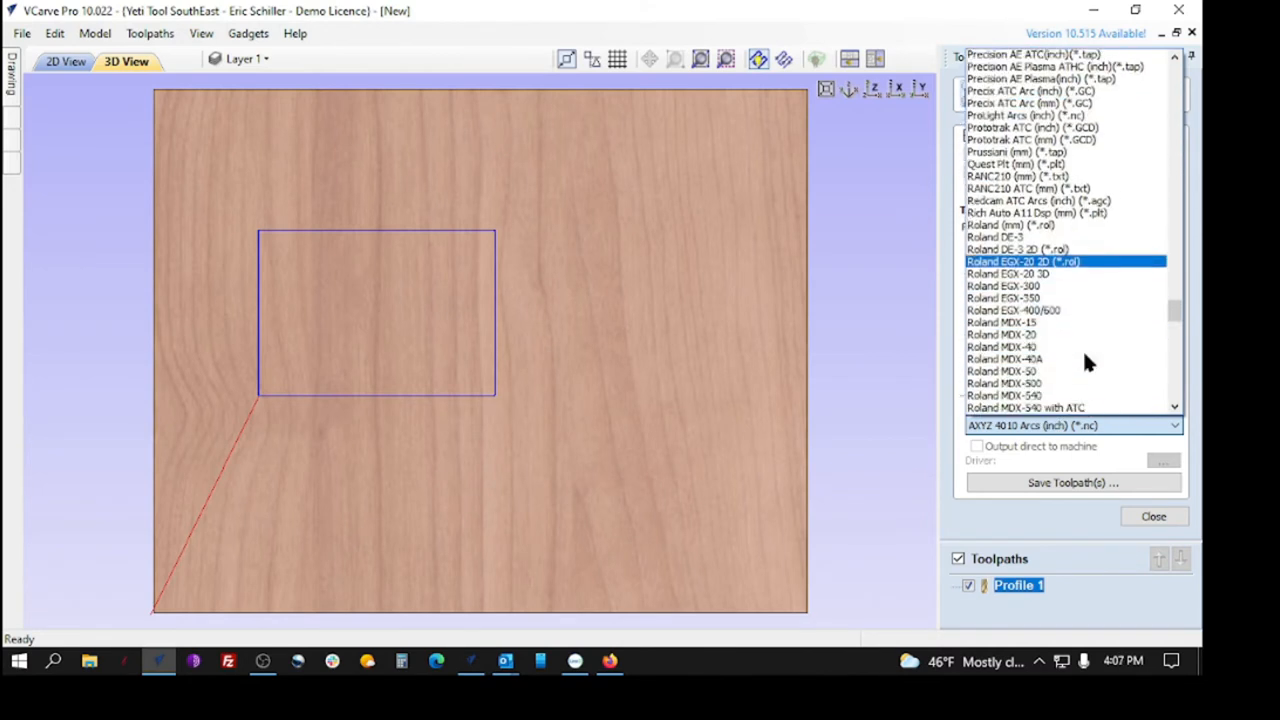
scroll("down", 3)
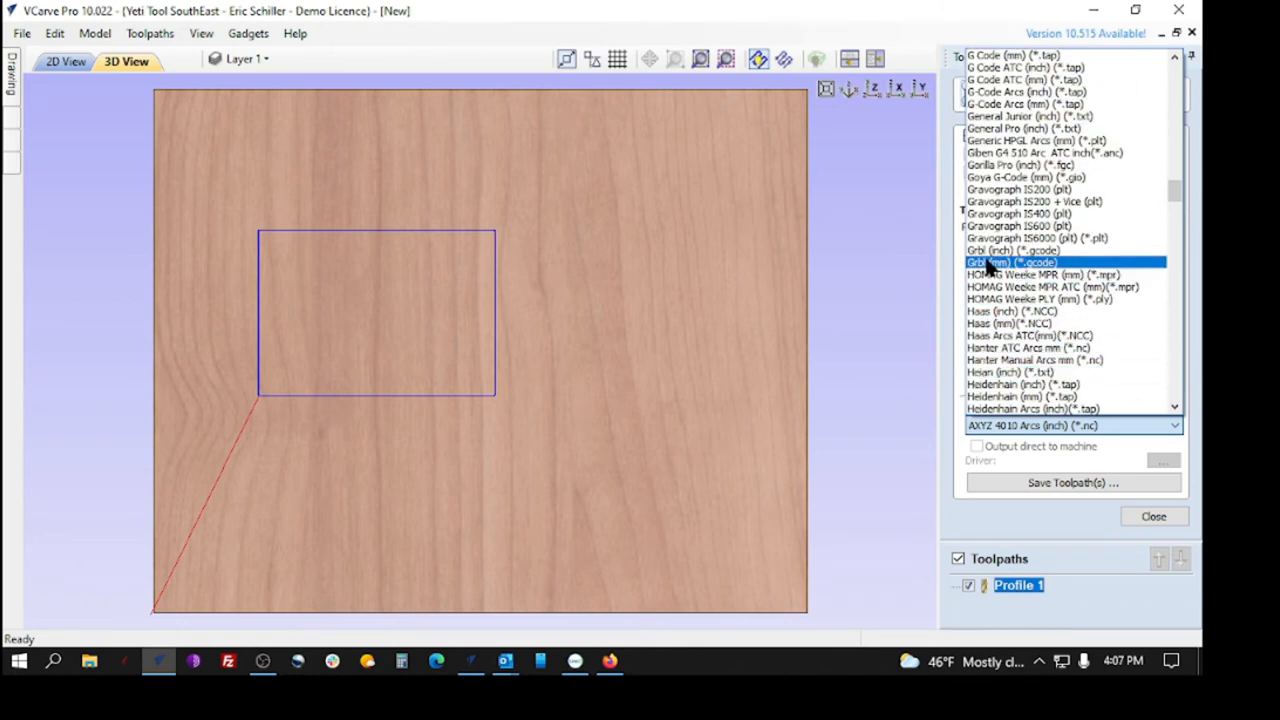
mouse_move(995, 278)
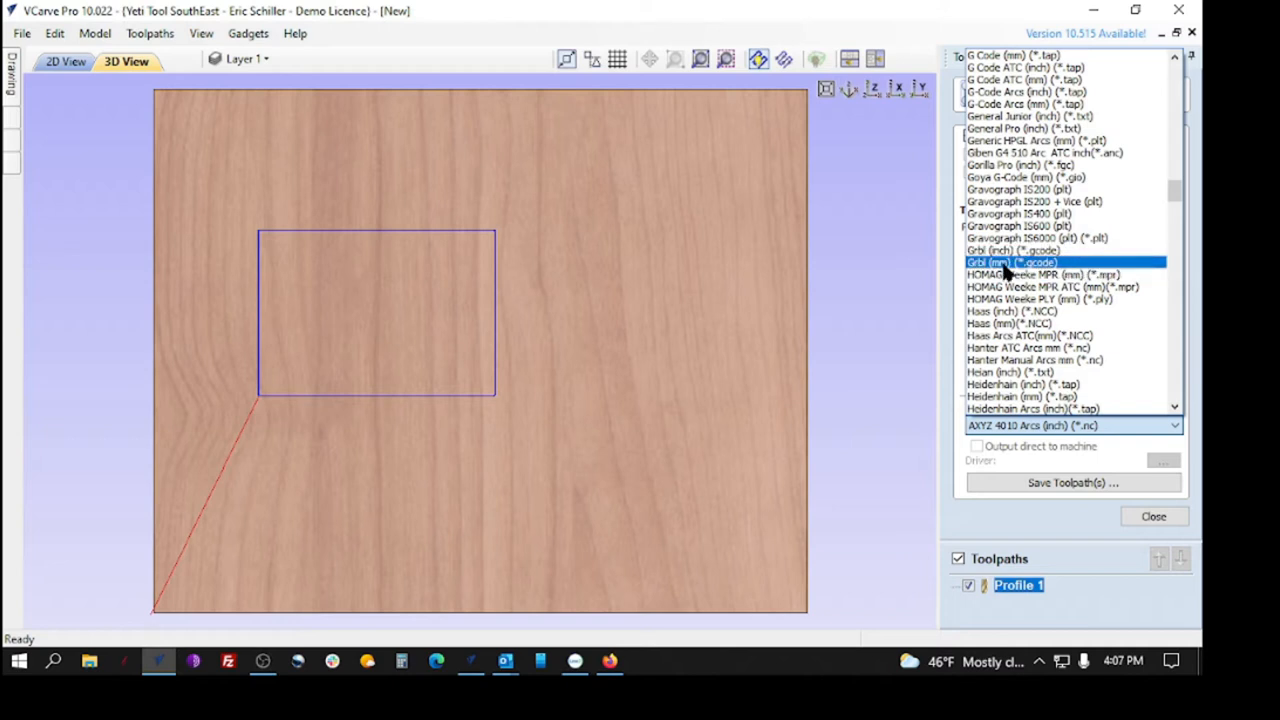
left_click(1010, 262)
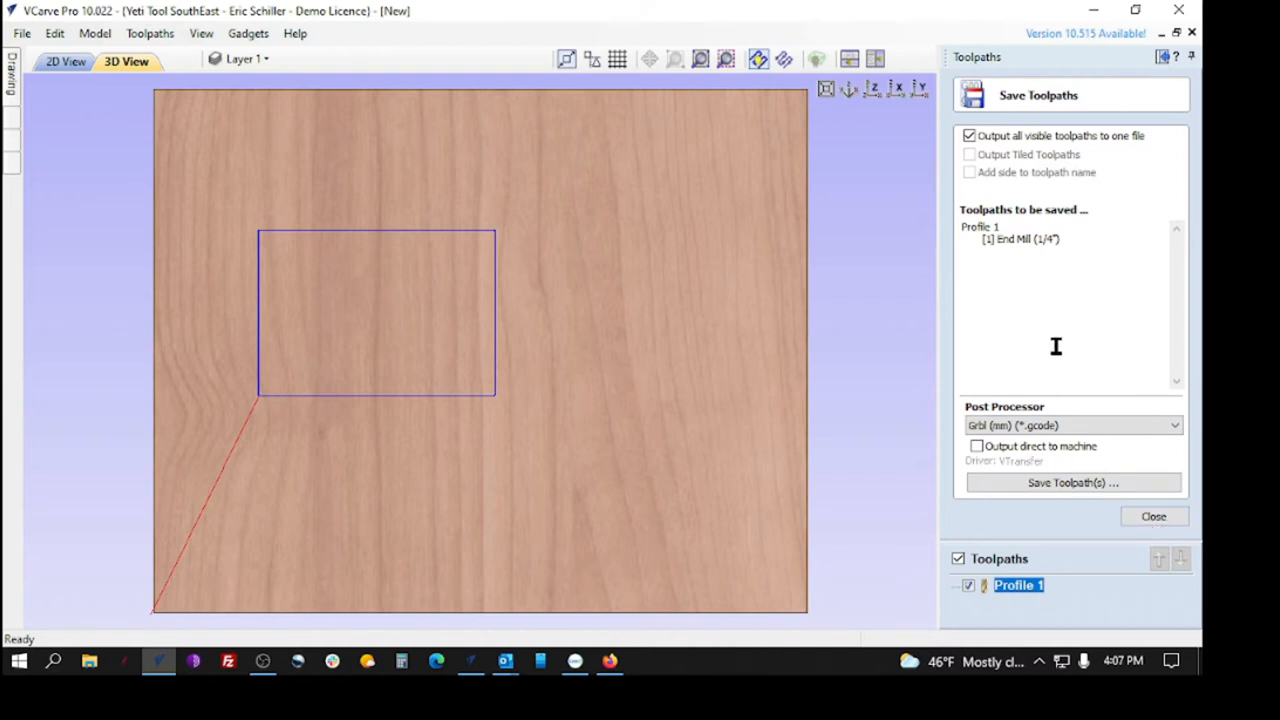
left_click(1175, 425)
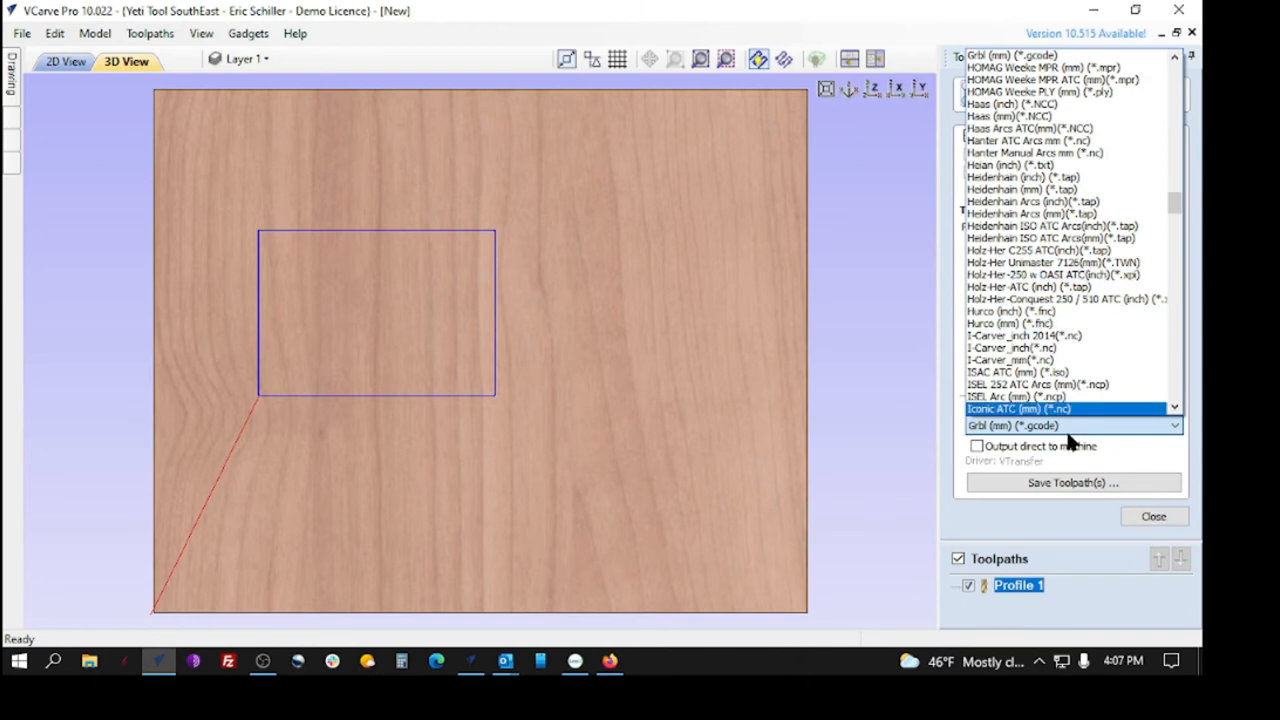
left_click(1065, 237)
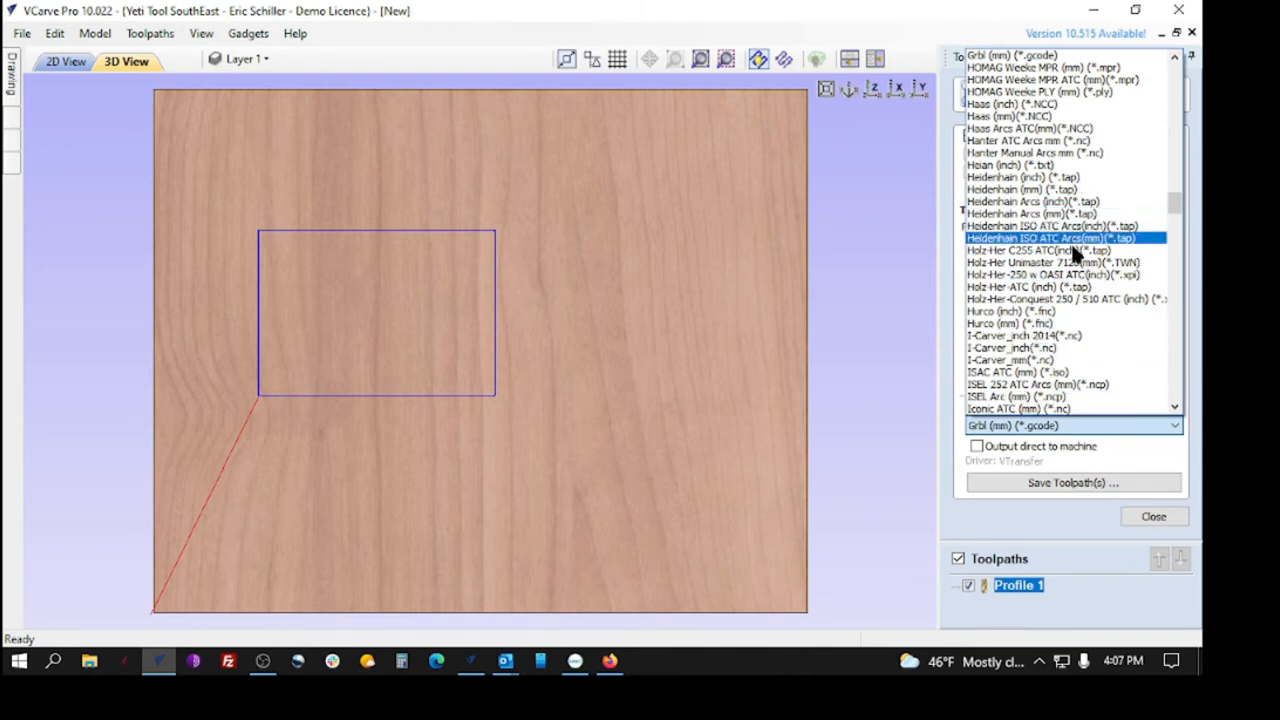
left_click(1010, 55)
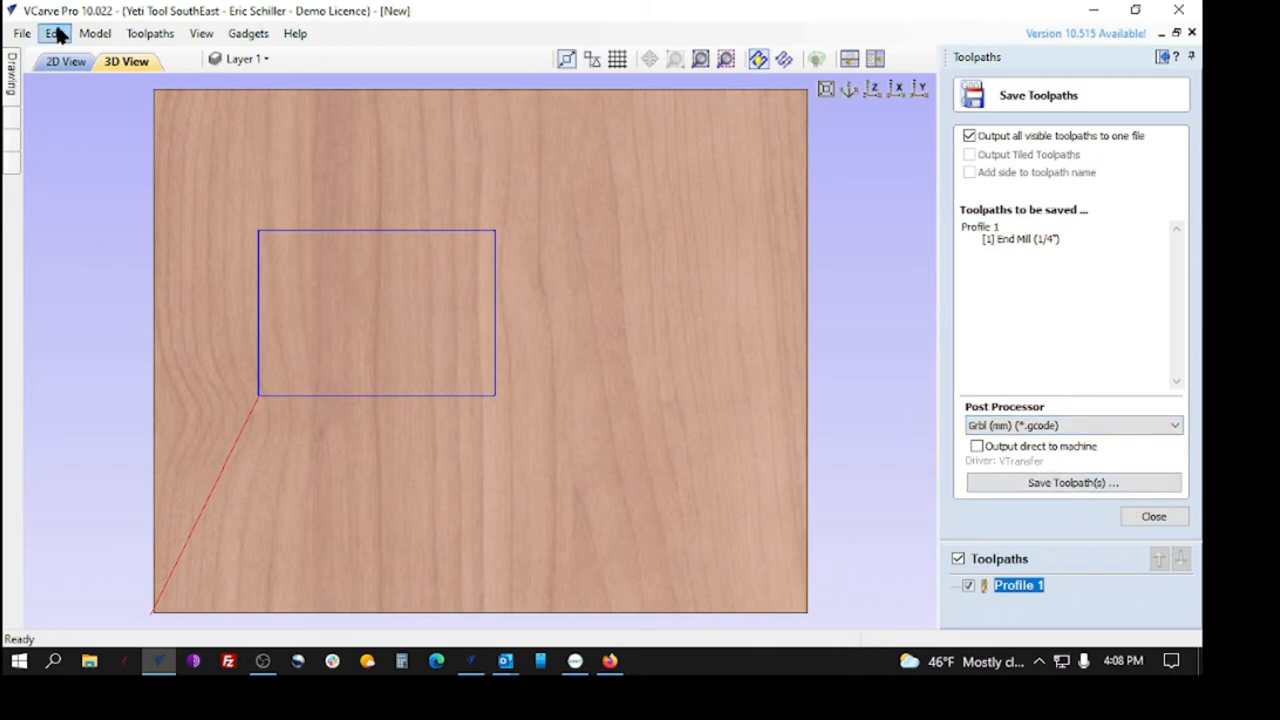
Step: Open the application data folder from the File menu
left_click(21, 33)
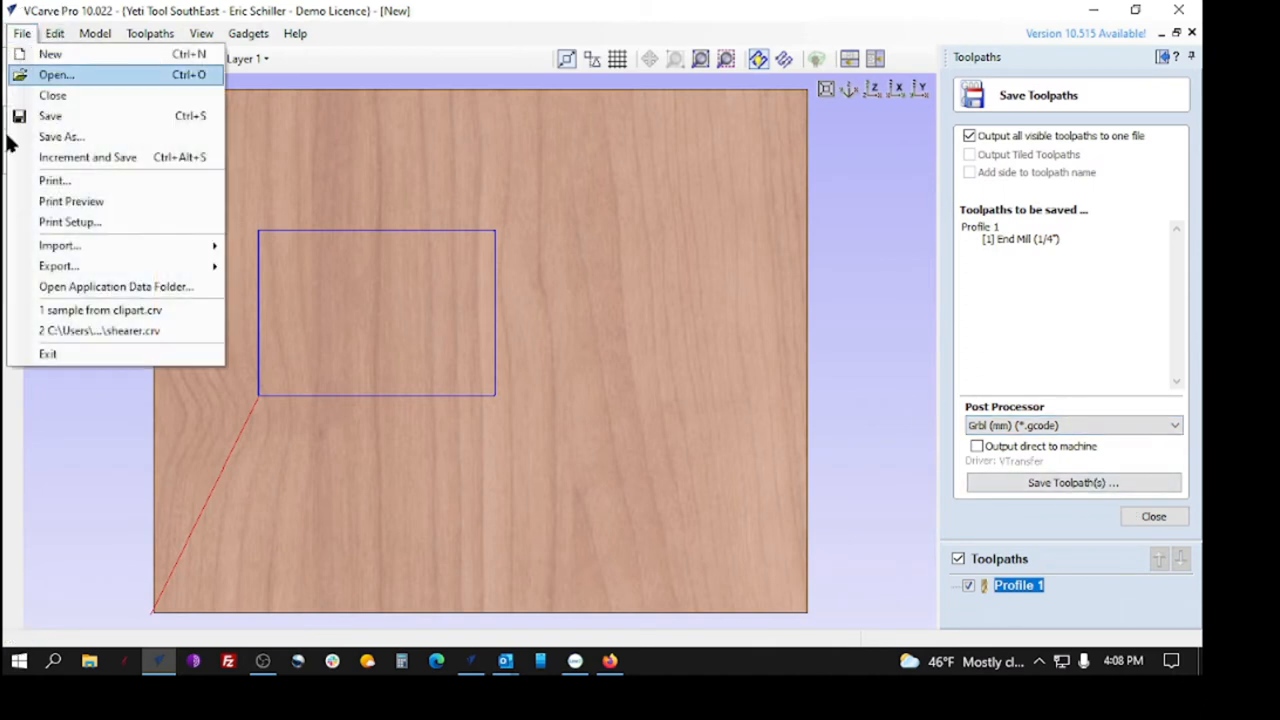
left_click(183, 274)
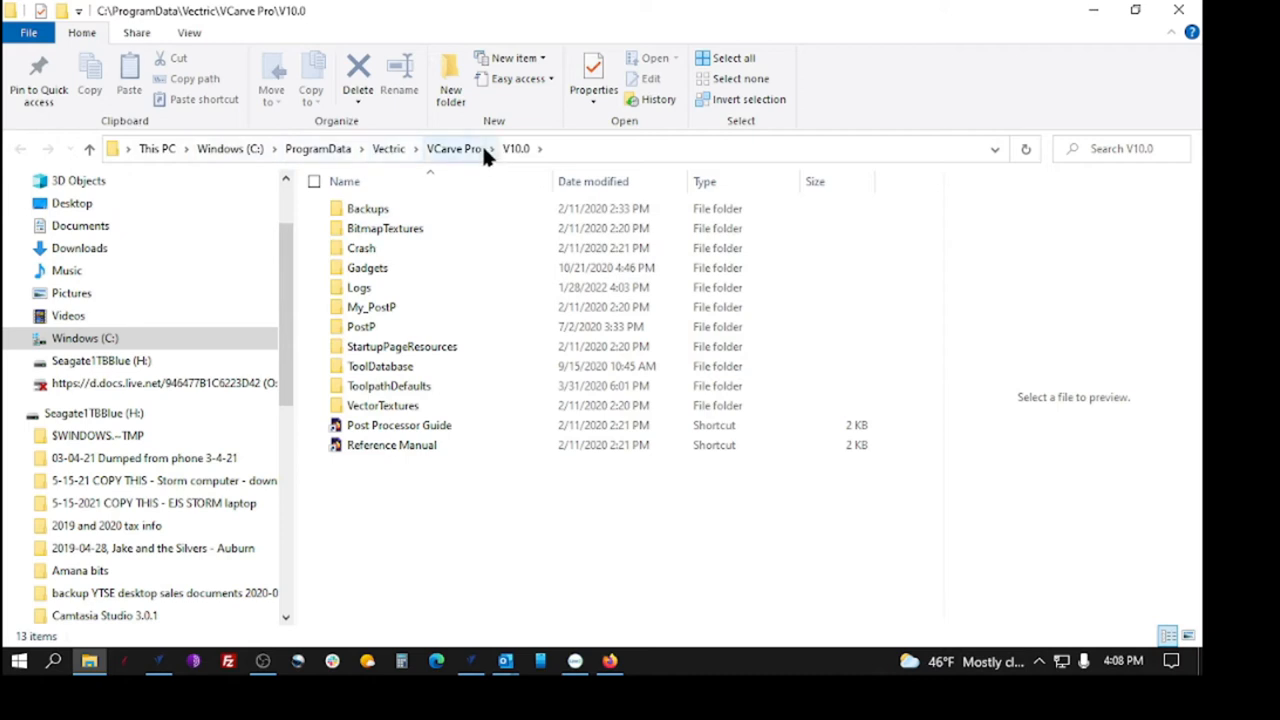
mouse_move(518, 155)
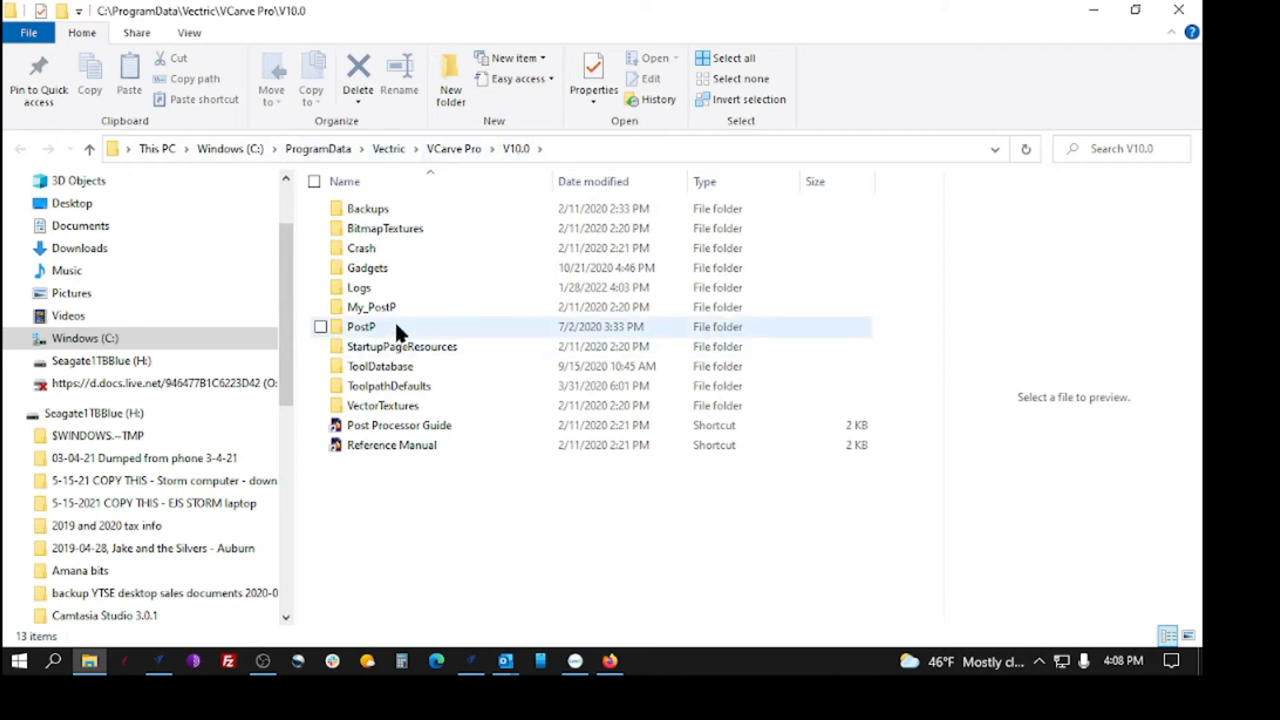
Step: Copy Grbl_mm.pp from the PostP folder
double_click(361, 326)
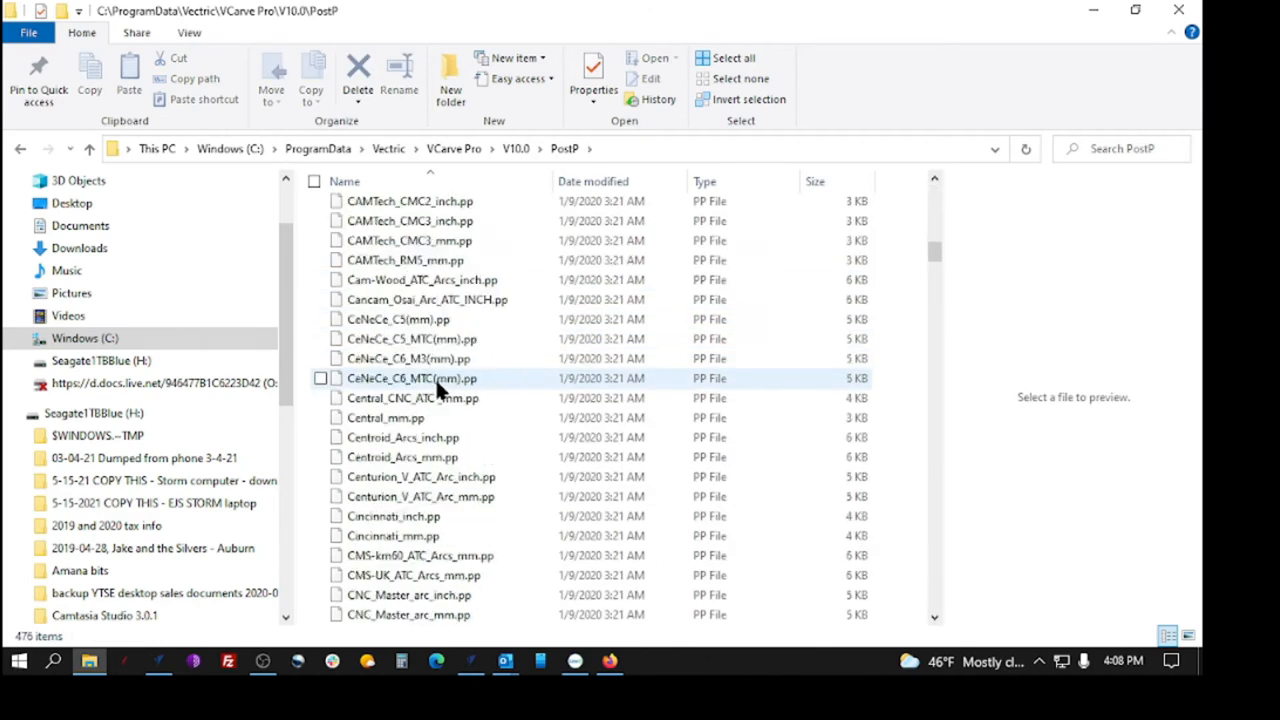
scroll("down", 3)
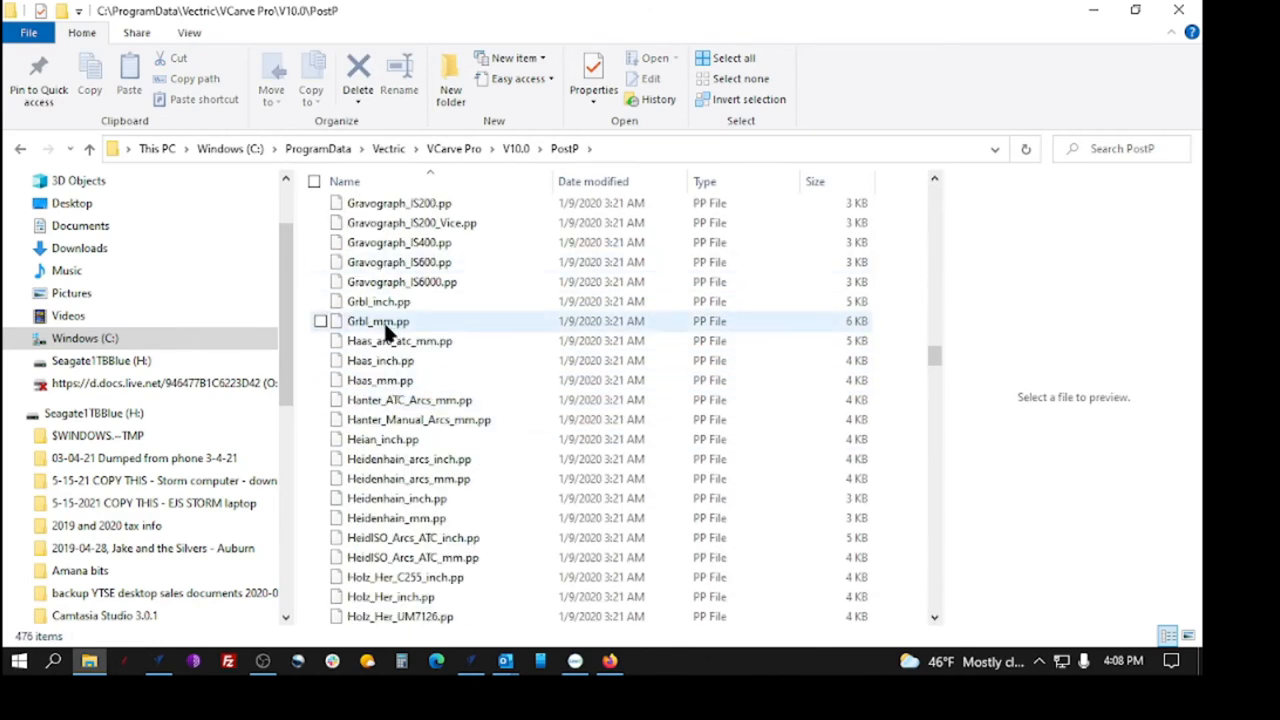
left_click(378, 321)
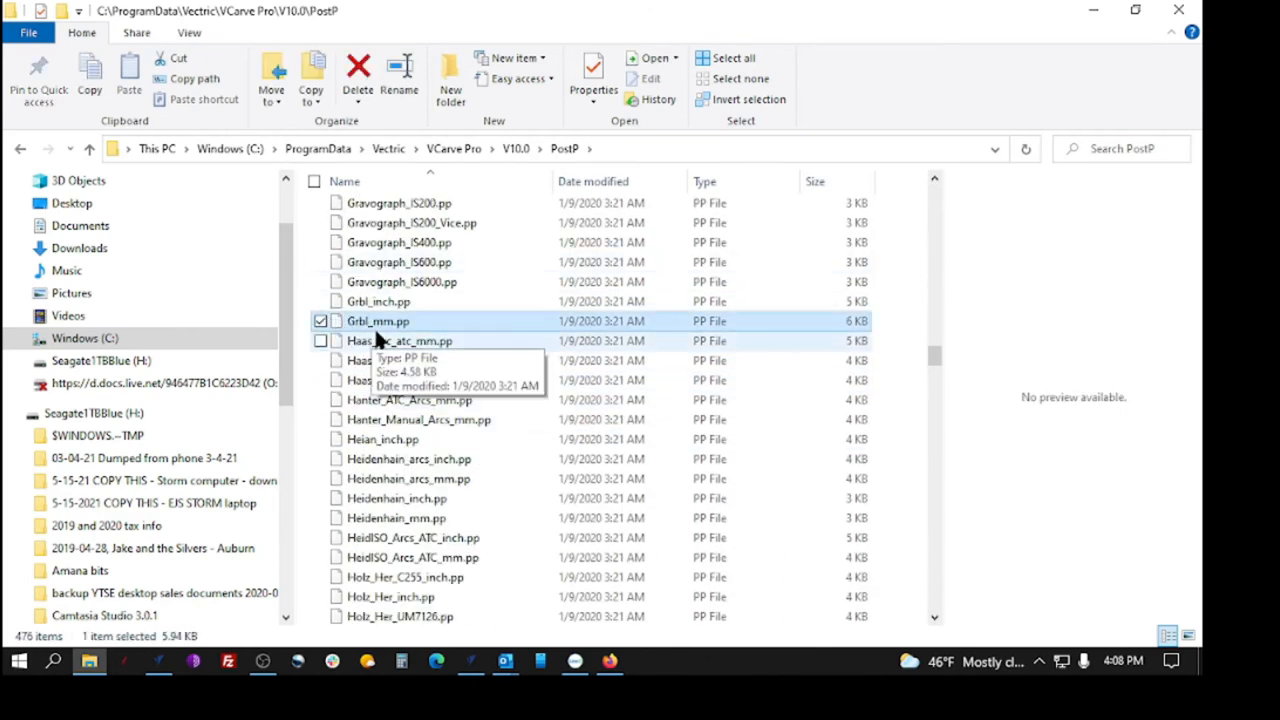
right_click(377, 321)
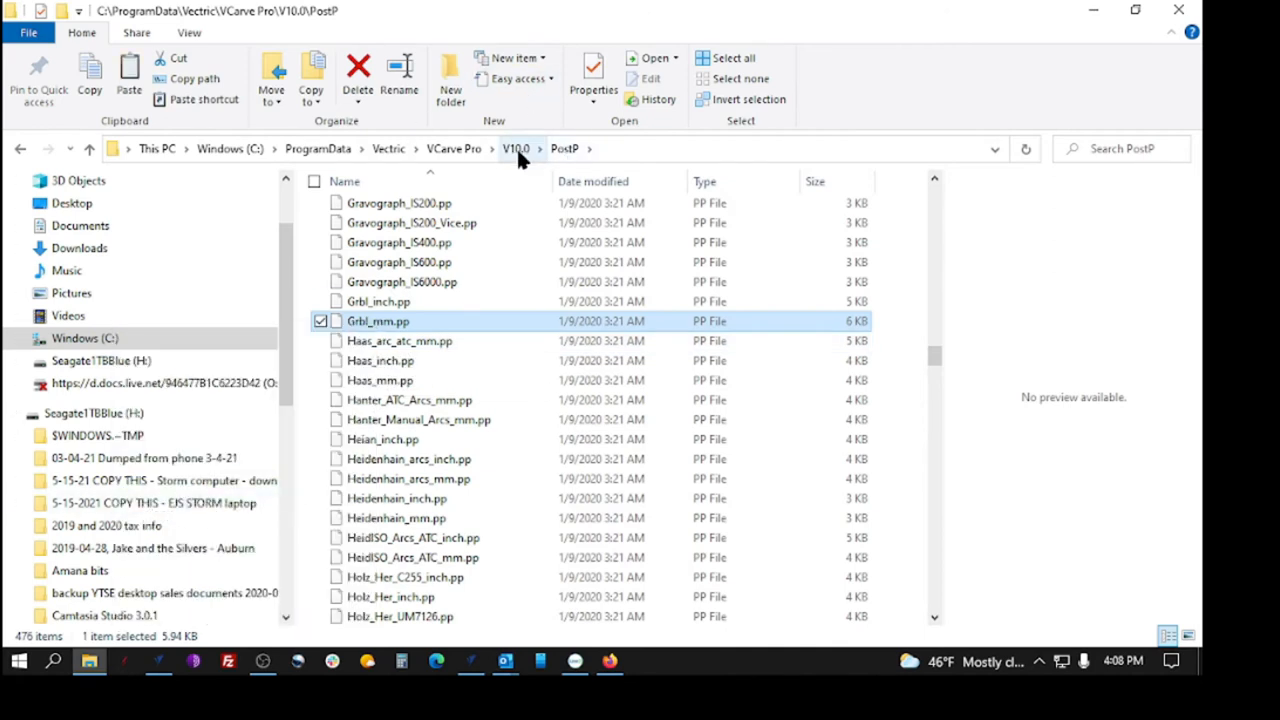
Step: Paste Grbl_mm.pp into the My_PostP folder under V10.0
left_click(516, 148)
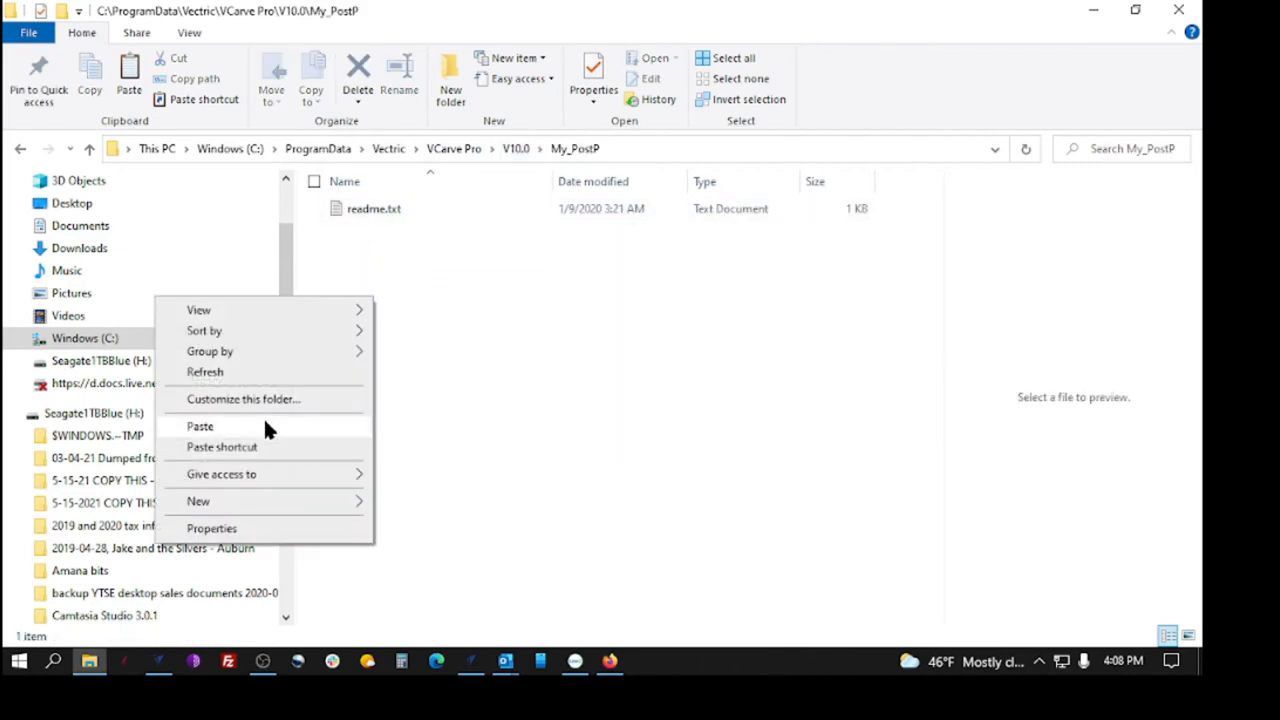
left_click(200, 426)
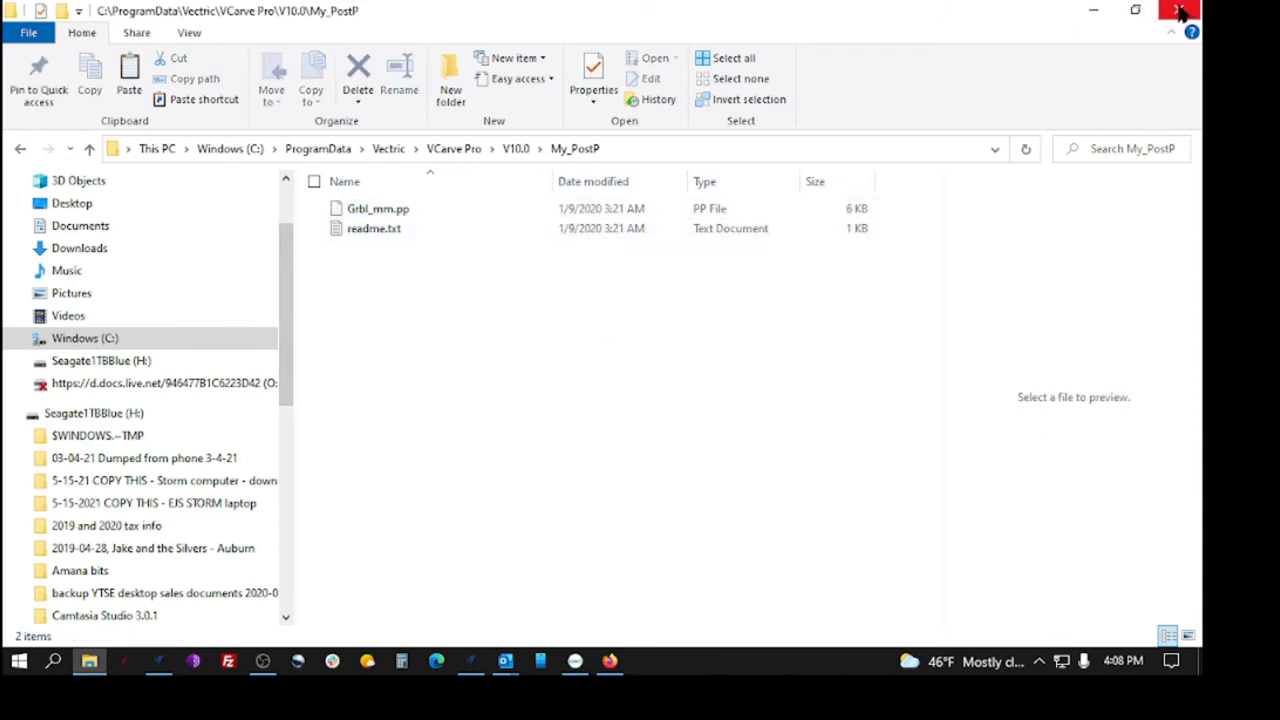
left_click(377, 208)
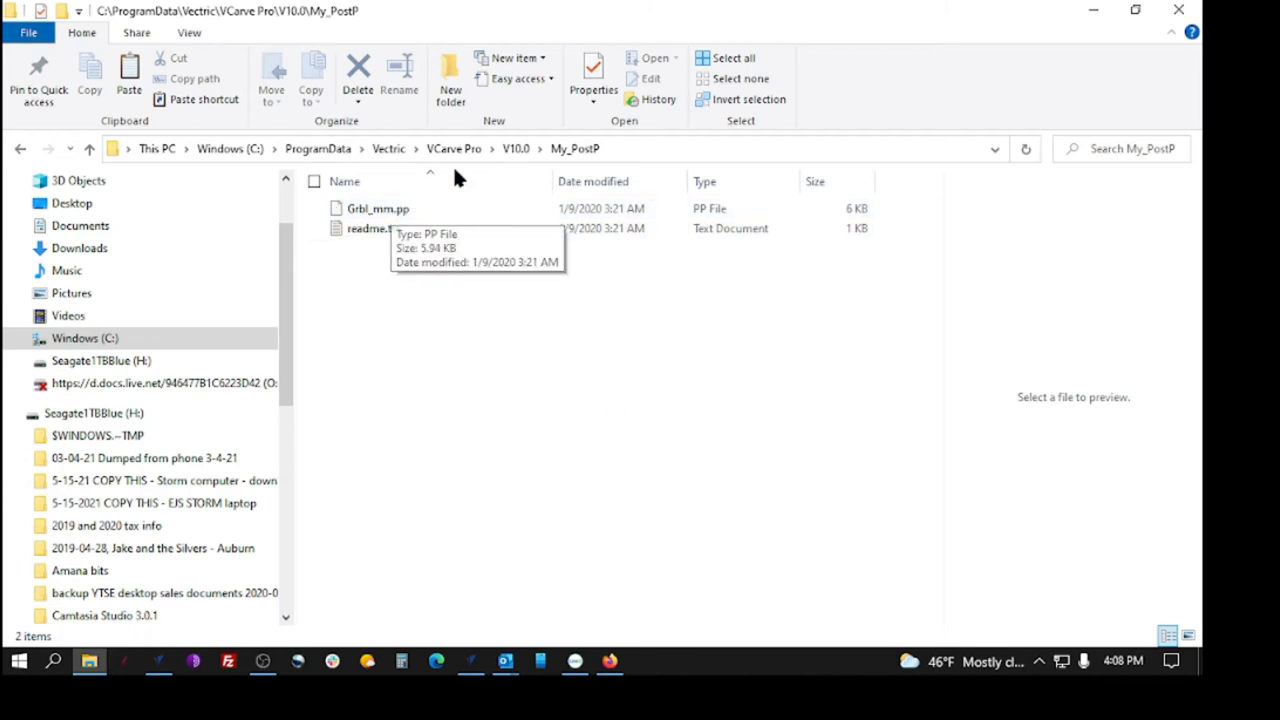
mouse_move(565, 140)
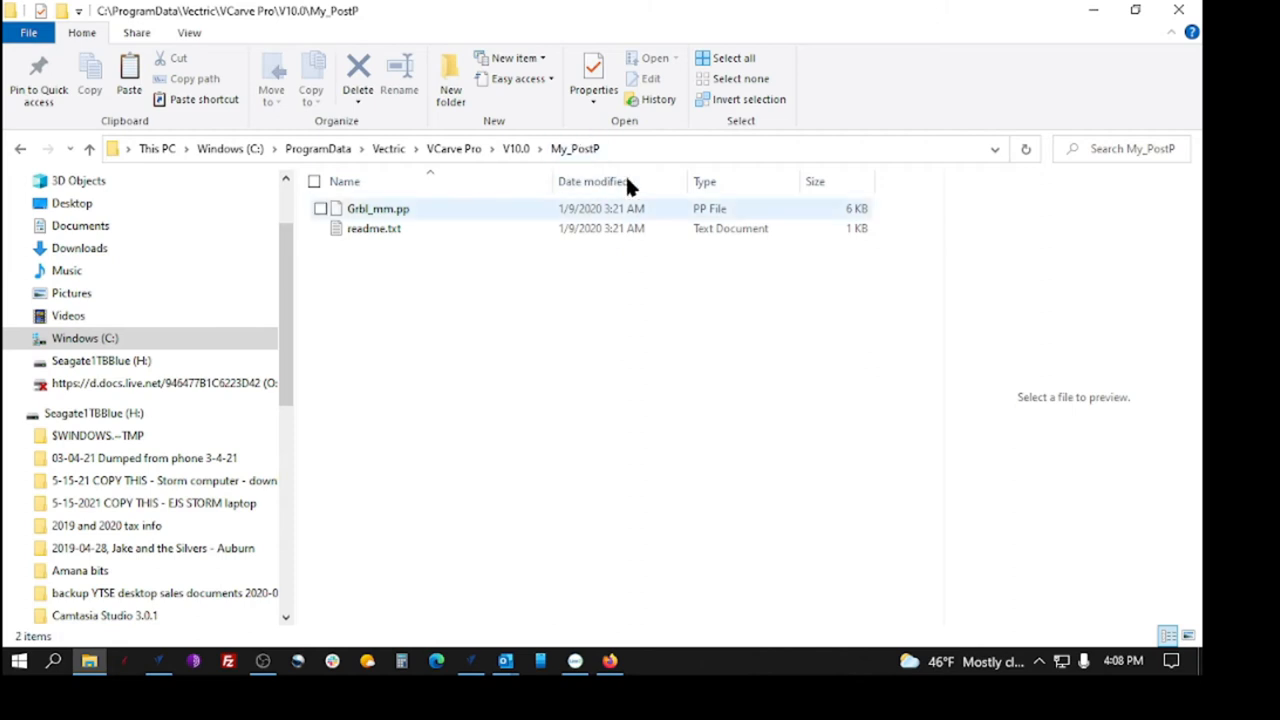
left_click(443, 255)
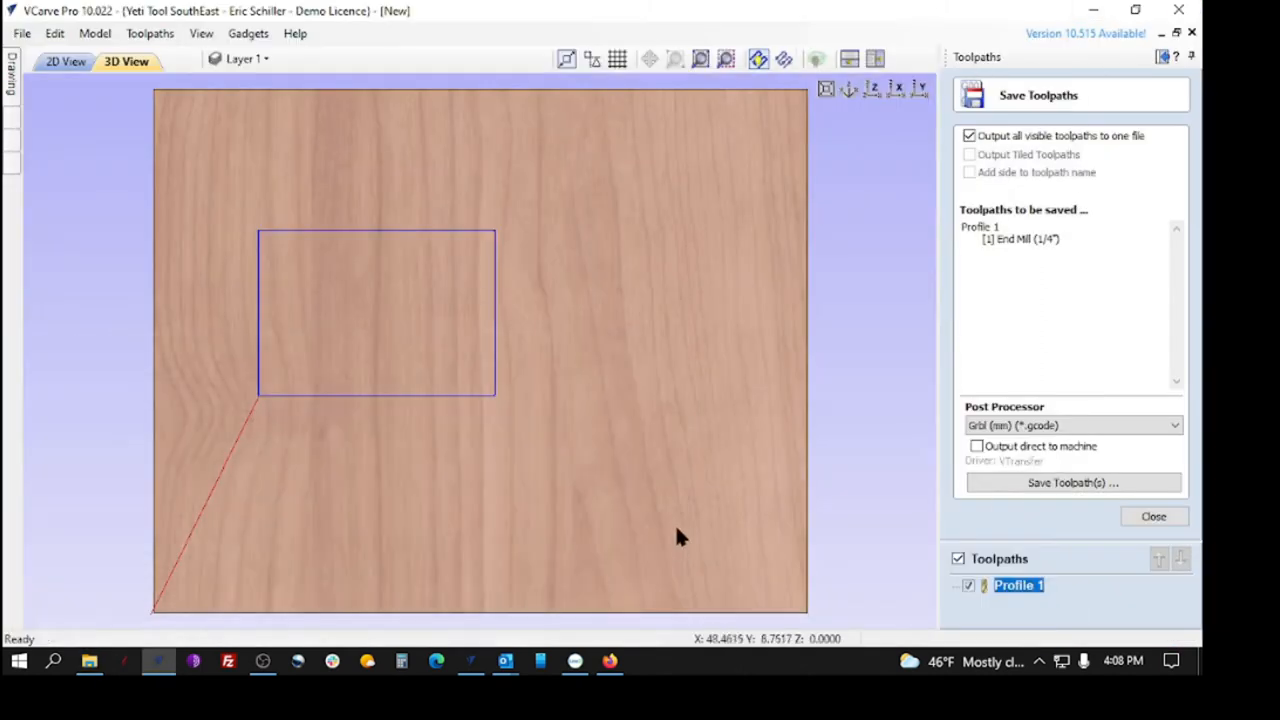
mouse_move(120, 25)
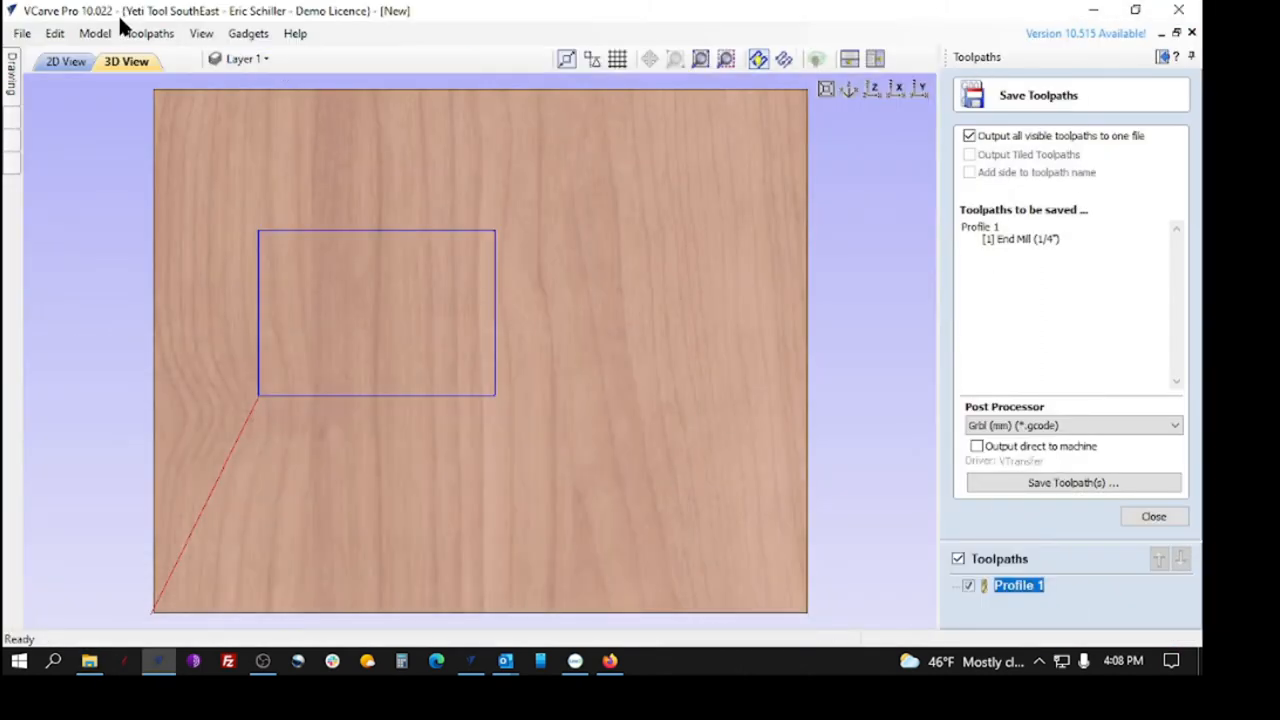
Step: Exit VCarve Pro and save the design as New.crv when prompted
left_click(21, 33)
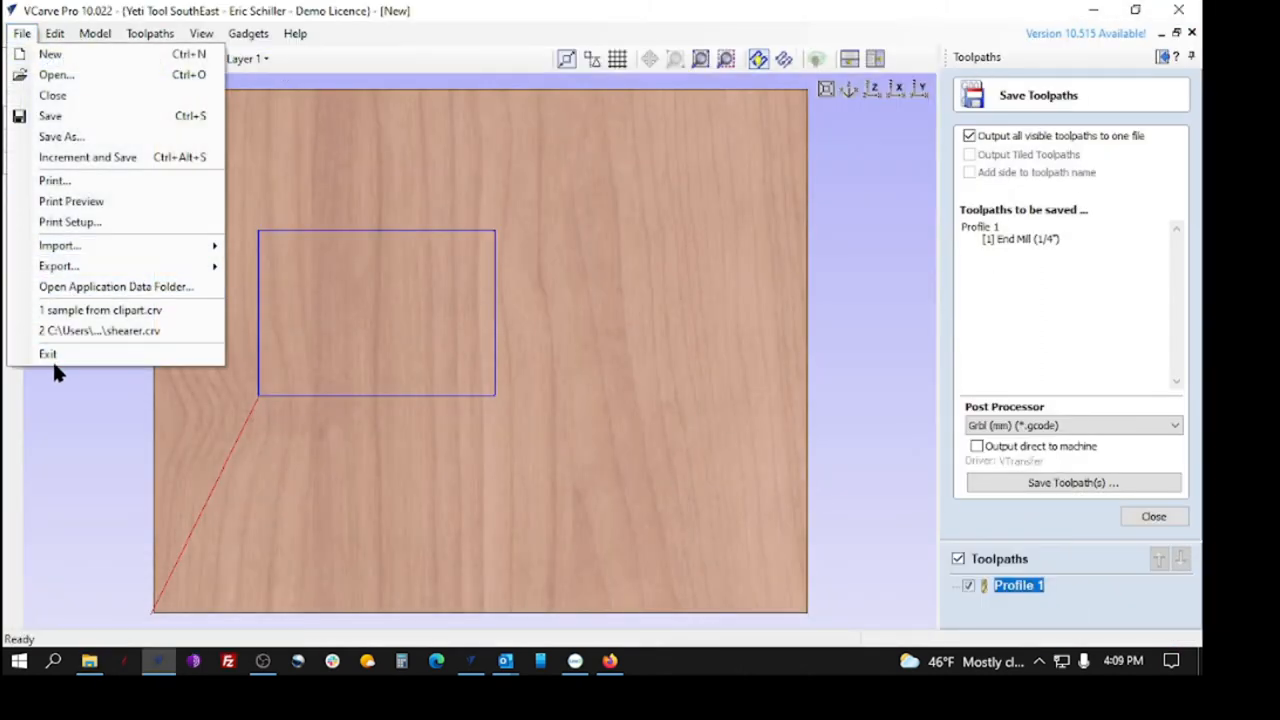
left_click(61, 136)
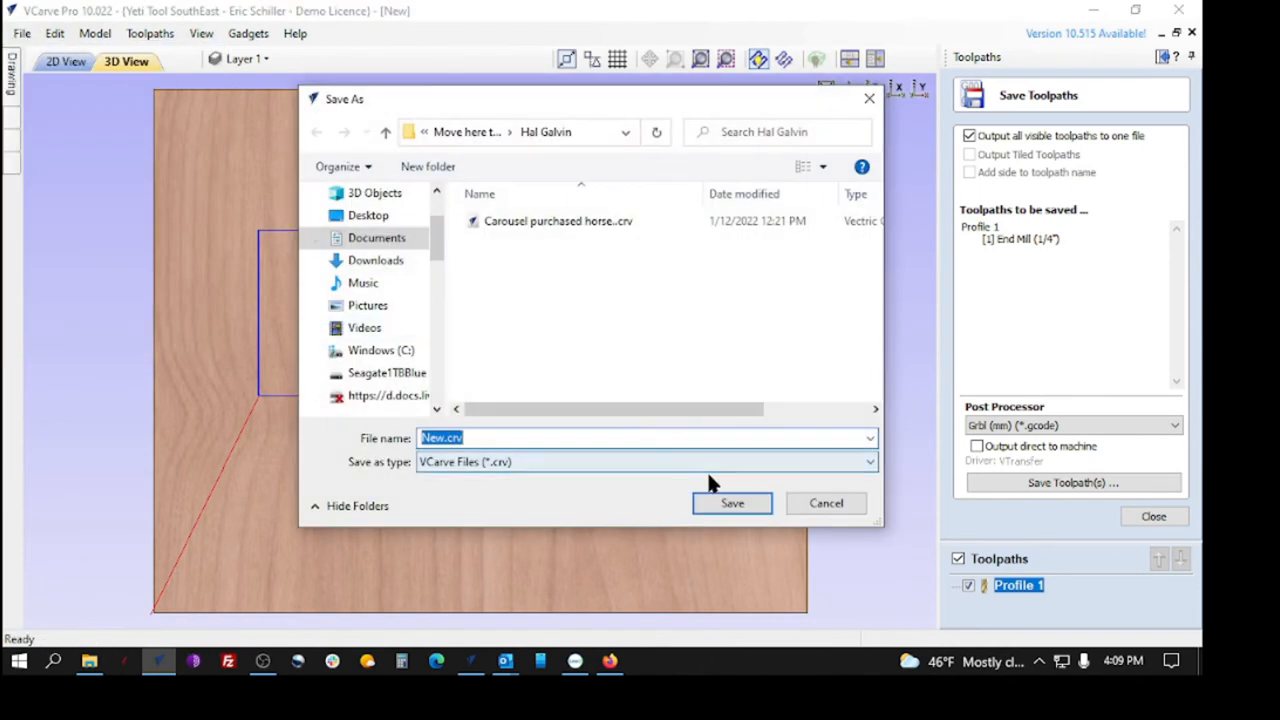
left_click(732, 503)
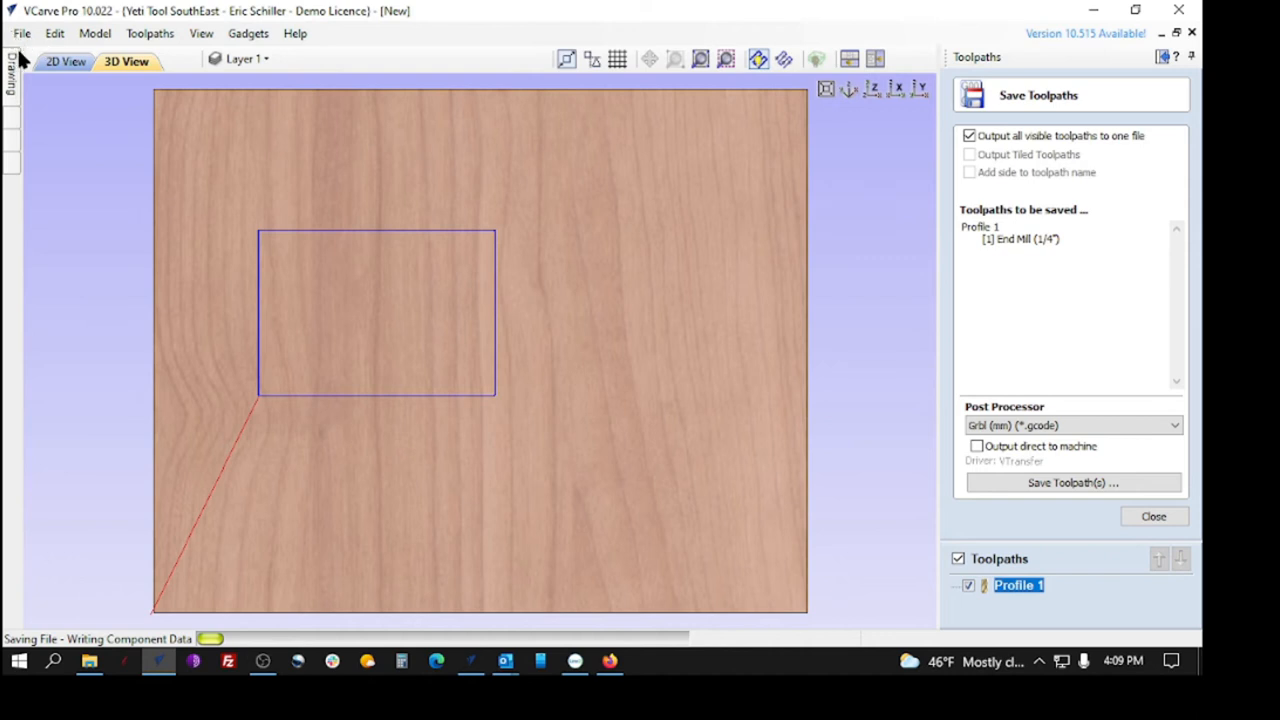
left_click(21, 33)
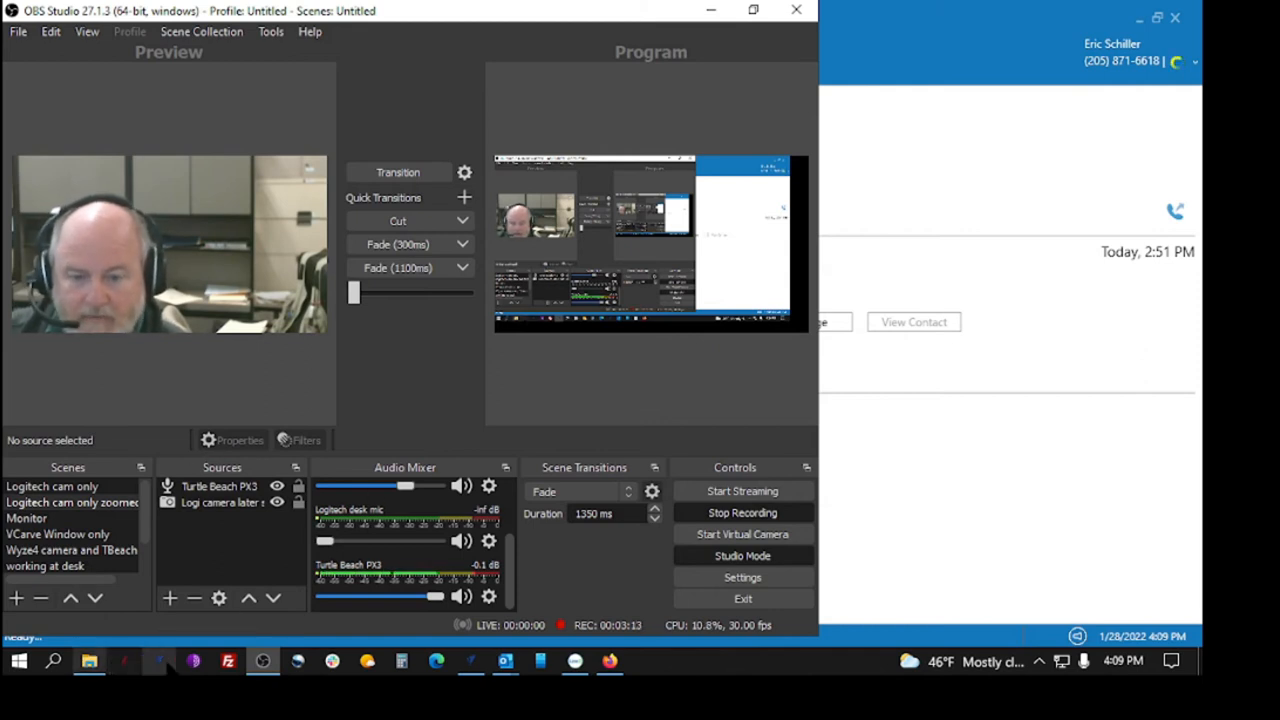
Step: Browse the Start menu app list to the VCarve Pro 10.0 and 10.5 folders
left_click(17, 661)
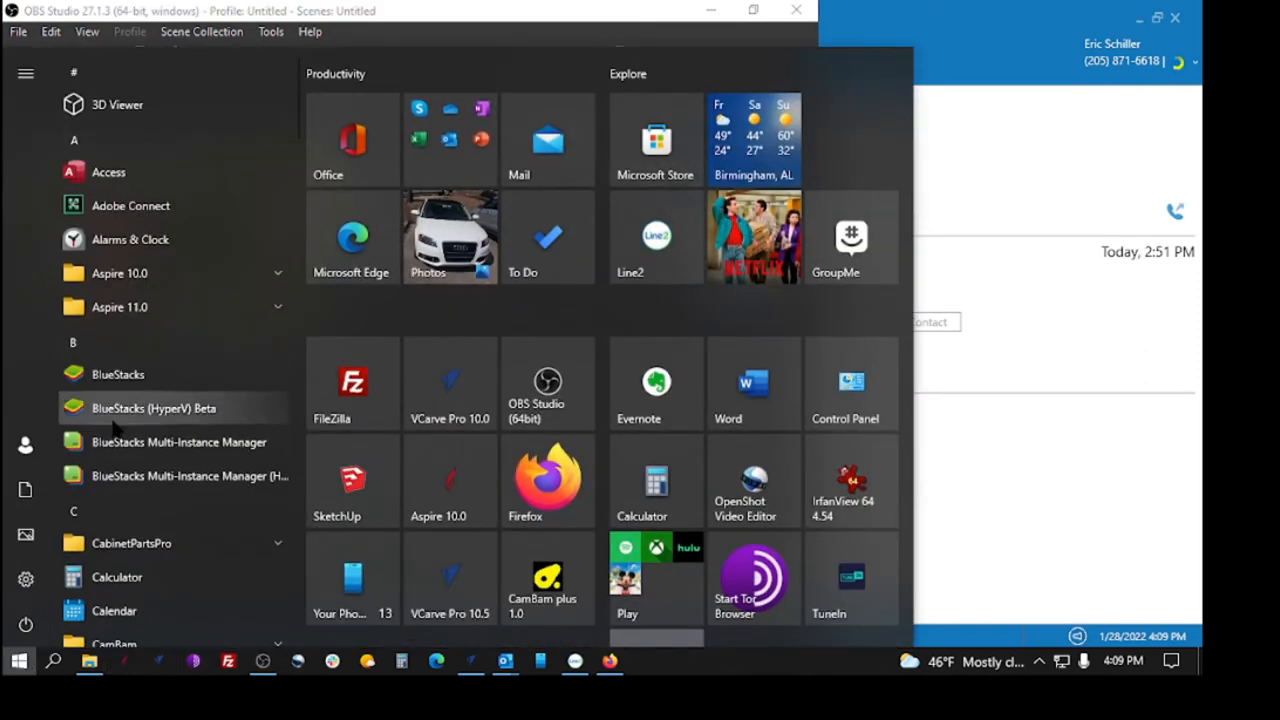
scroll("down", 3)
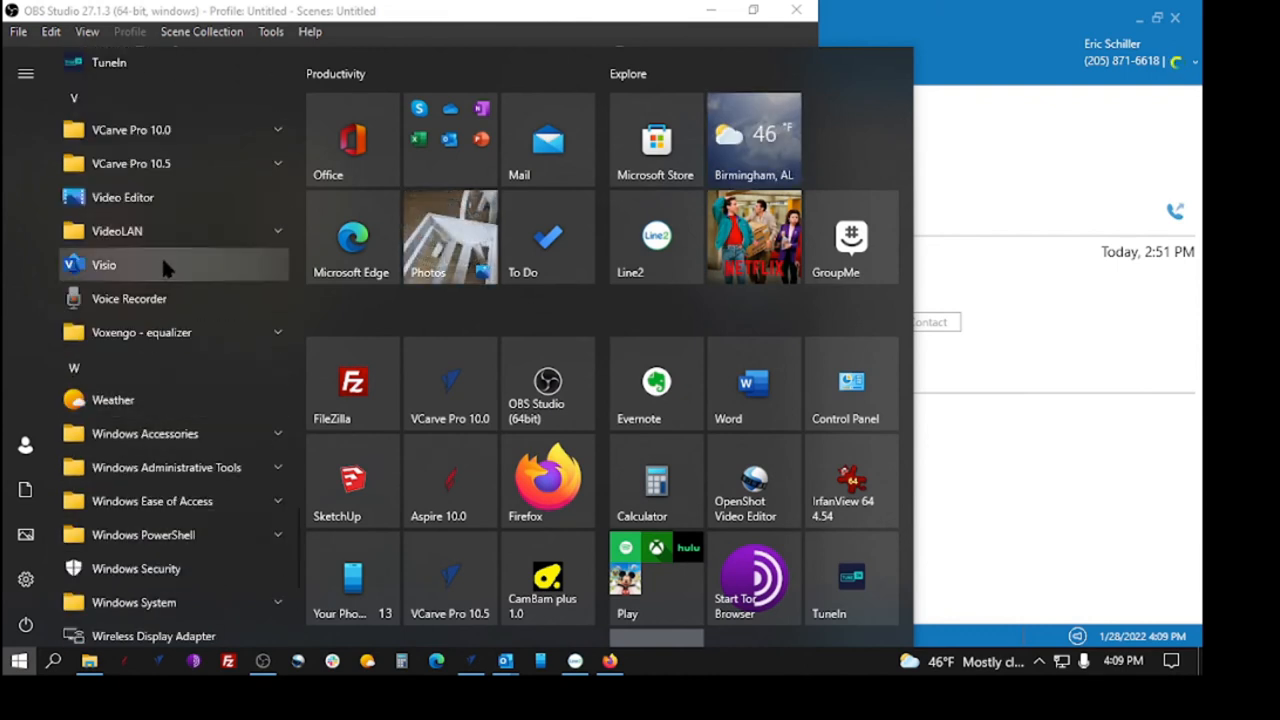
left_click(130, 130)
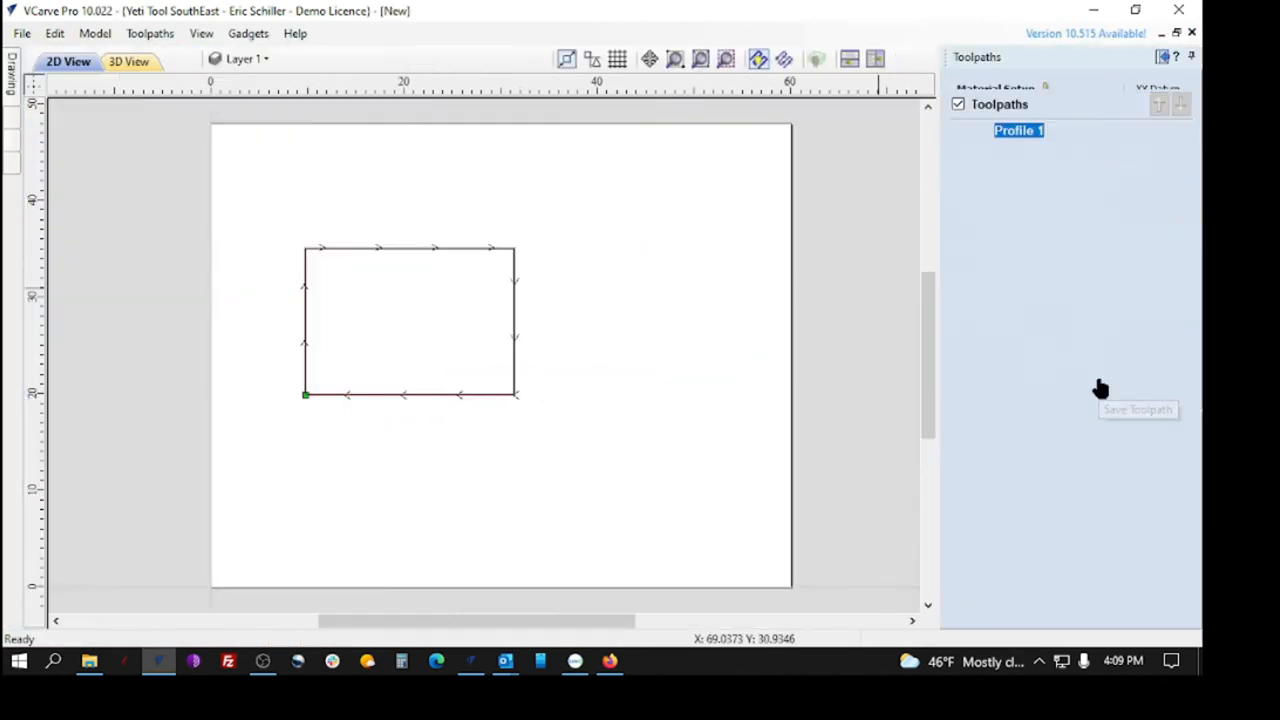
left_click(1175, 425)
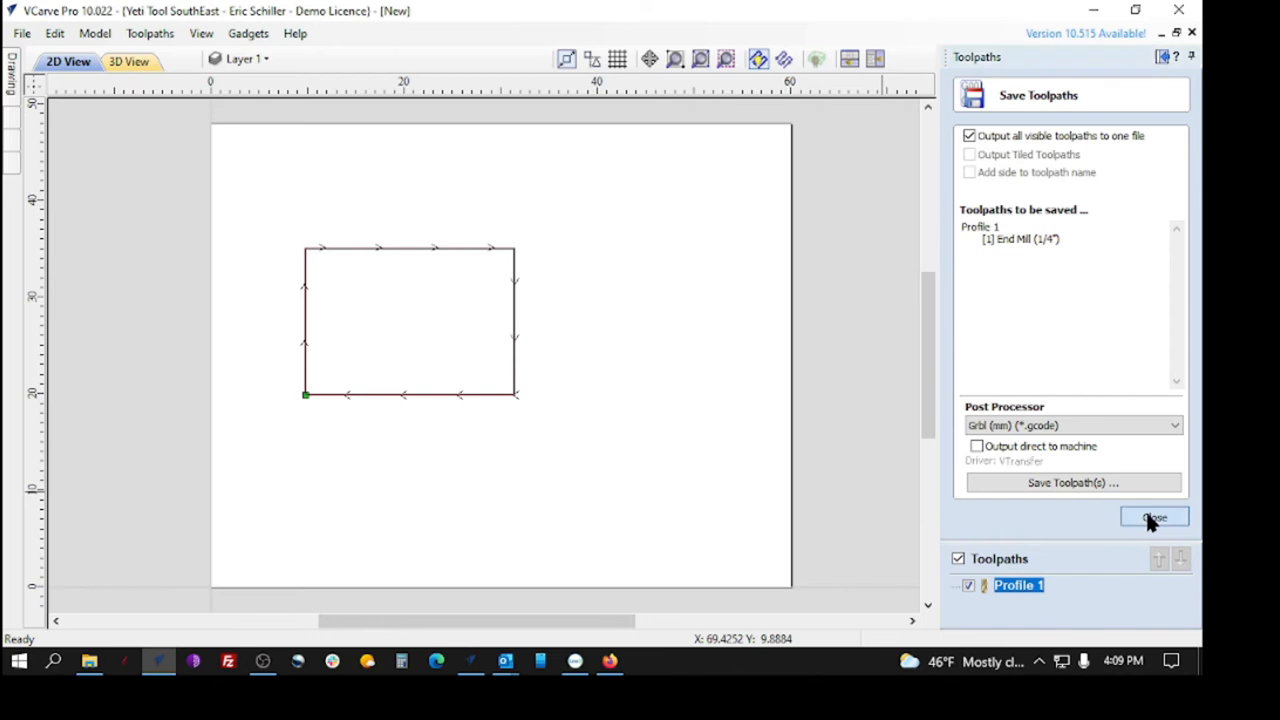
left_click(1153, 517)
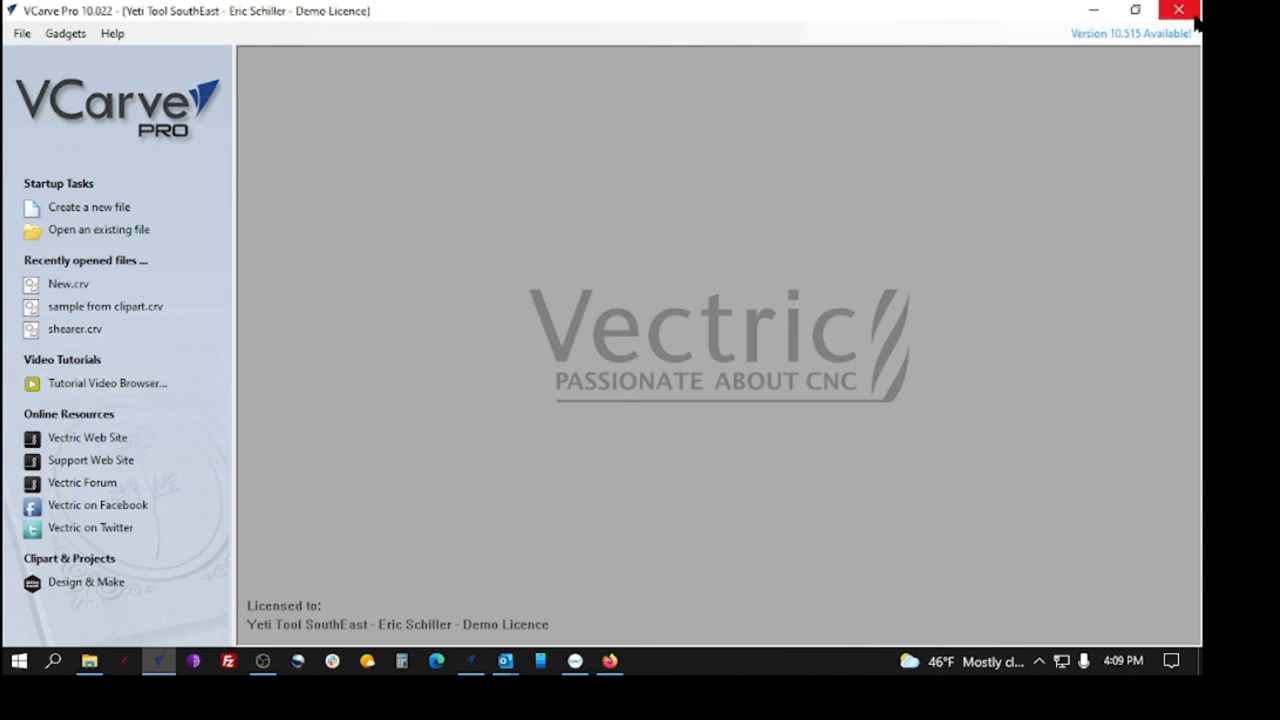
mouse_move(927, 34)
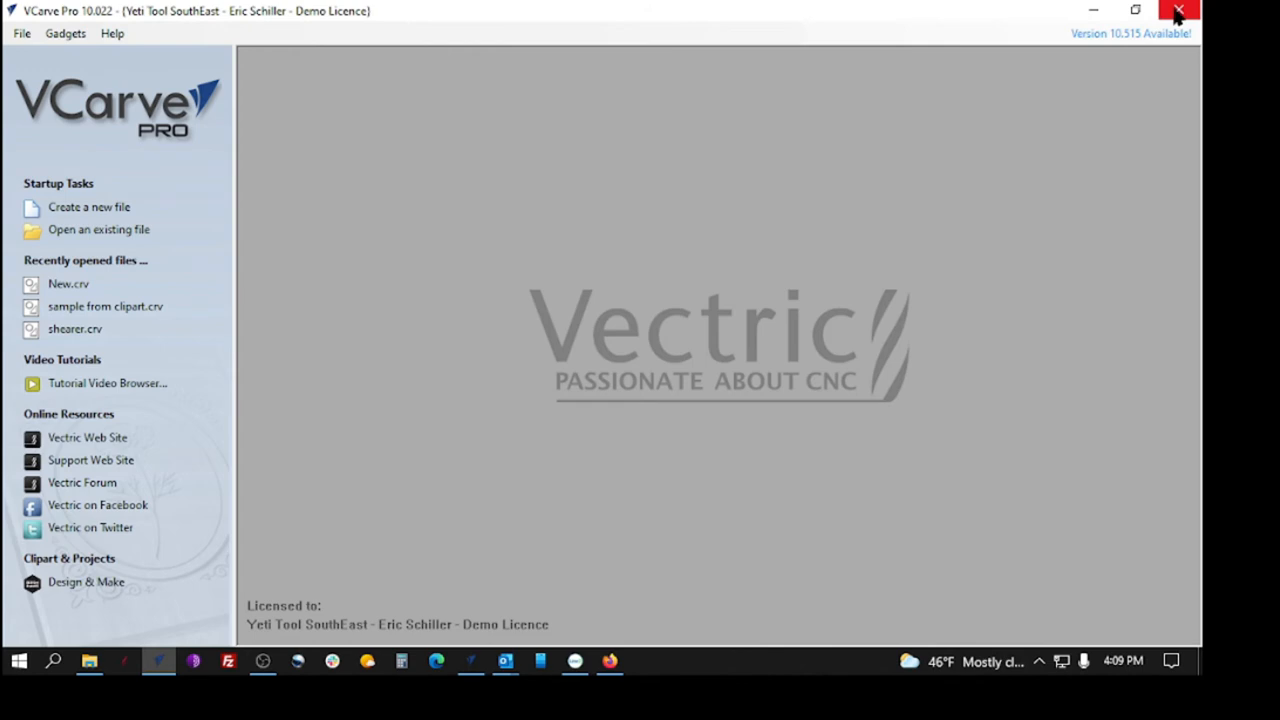
mouse_move(1178, 11)
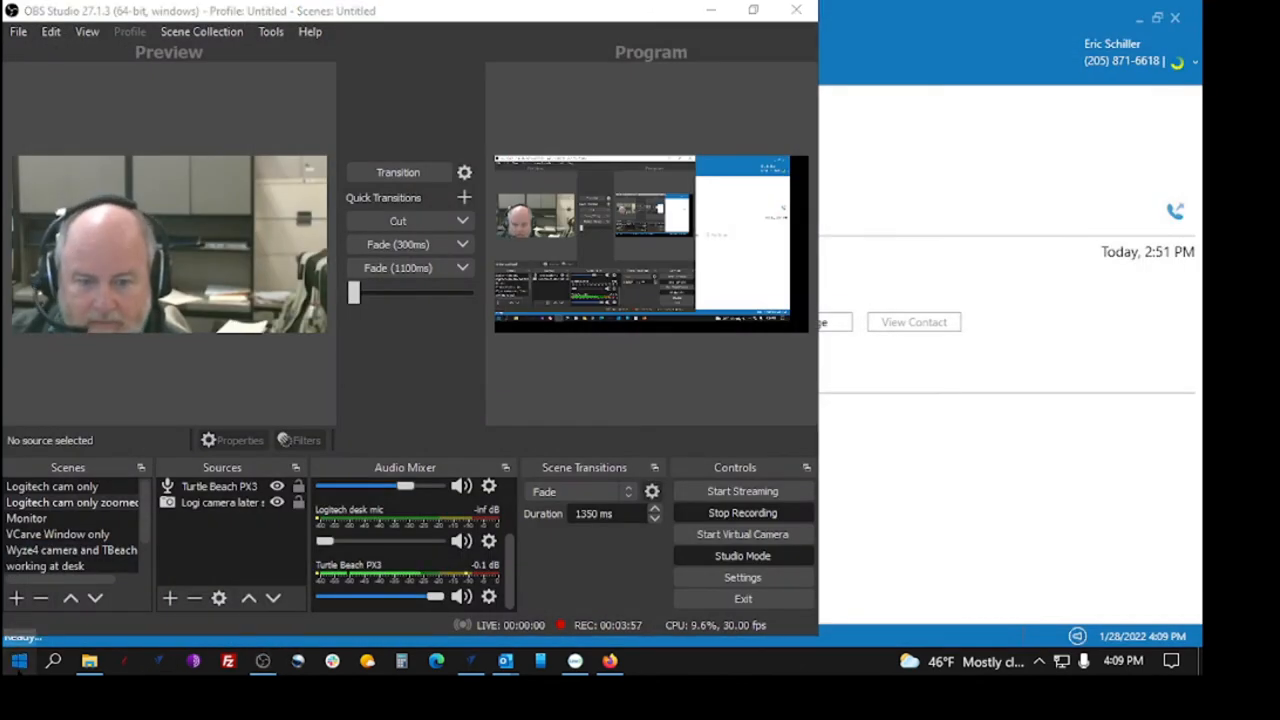
Step: Launch VCarve Pro 10.5 from the Start menu
left_click(17, 660)
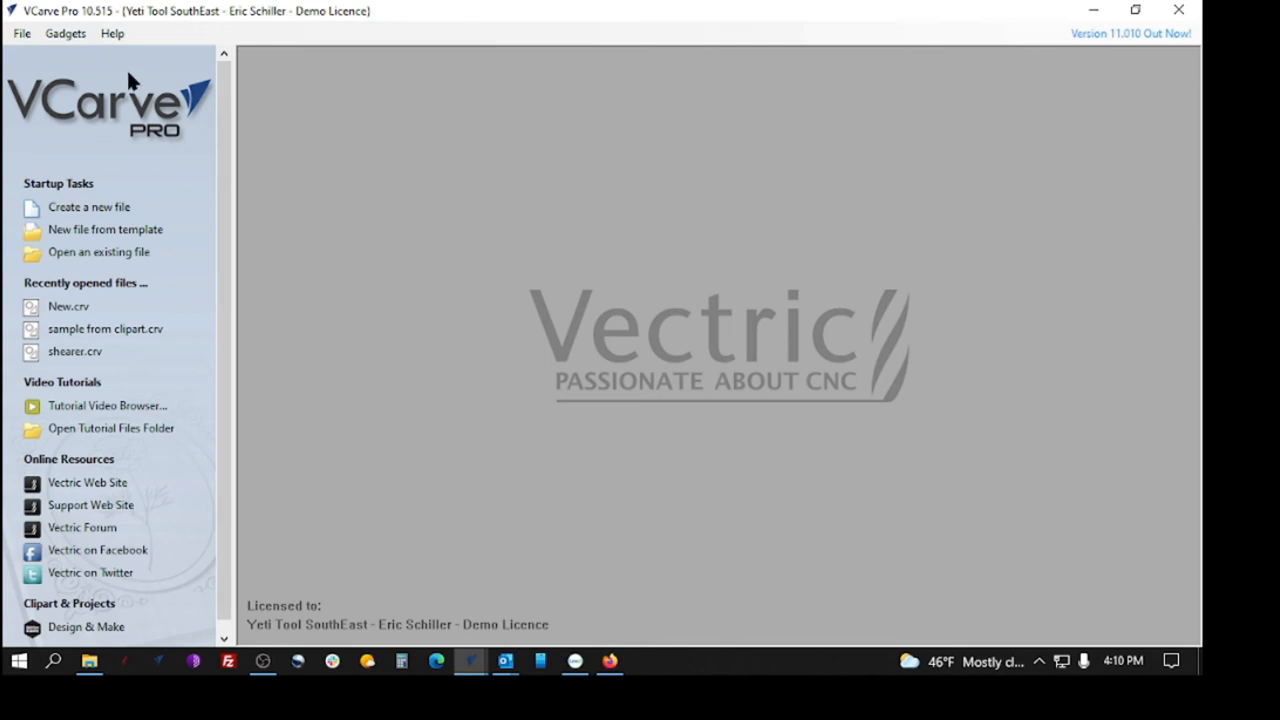
Step: Open New.crv from recent files and show the Toolpaths tab
left_click(112, 33)
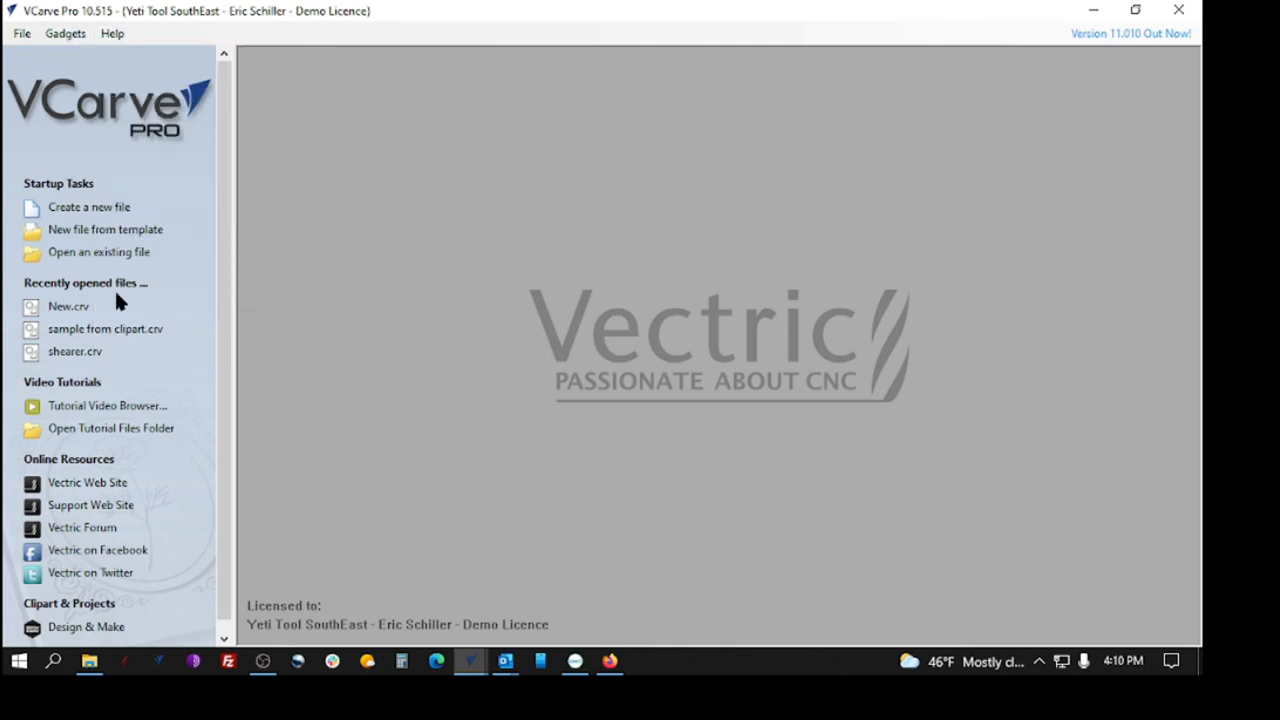
left_click(67, 306)
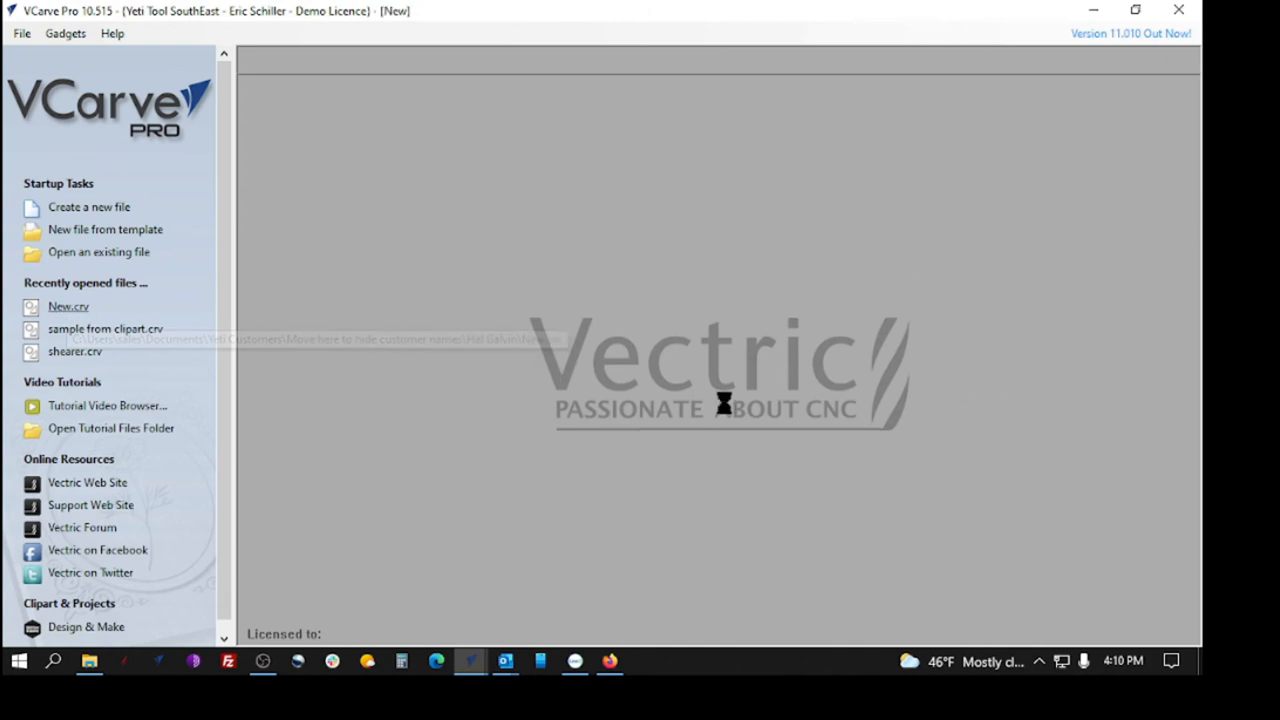
left_click(88, 207)
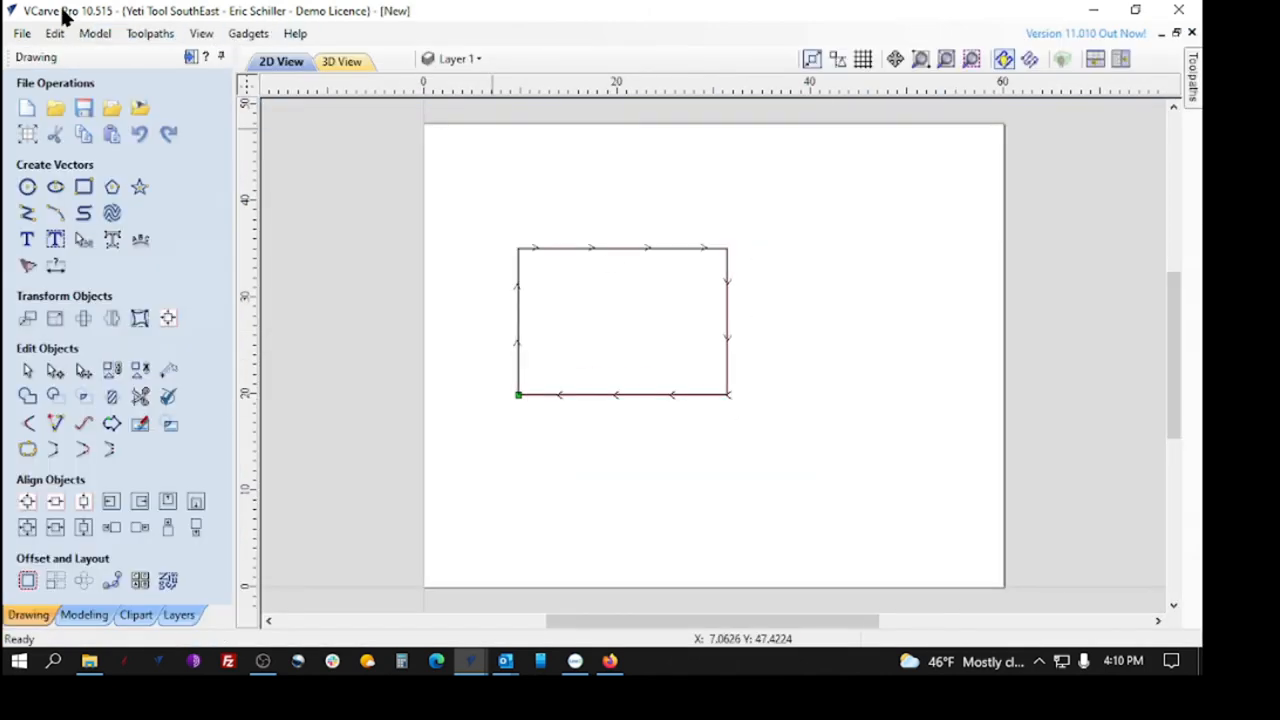
mouse_move(225, 70)
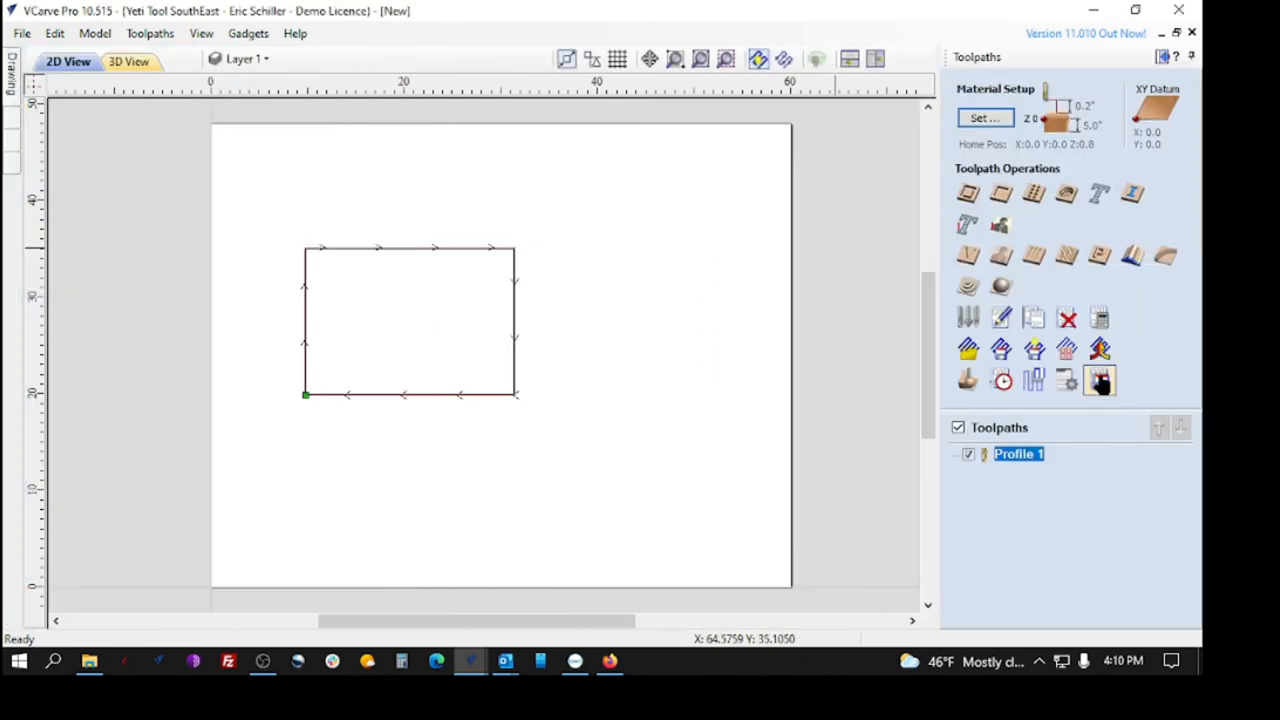
Step: Confirm YetiTool SmartBench is the only post processor, then open the V10.5 application data folder
left_click(1098, 380)
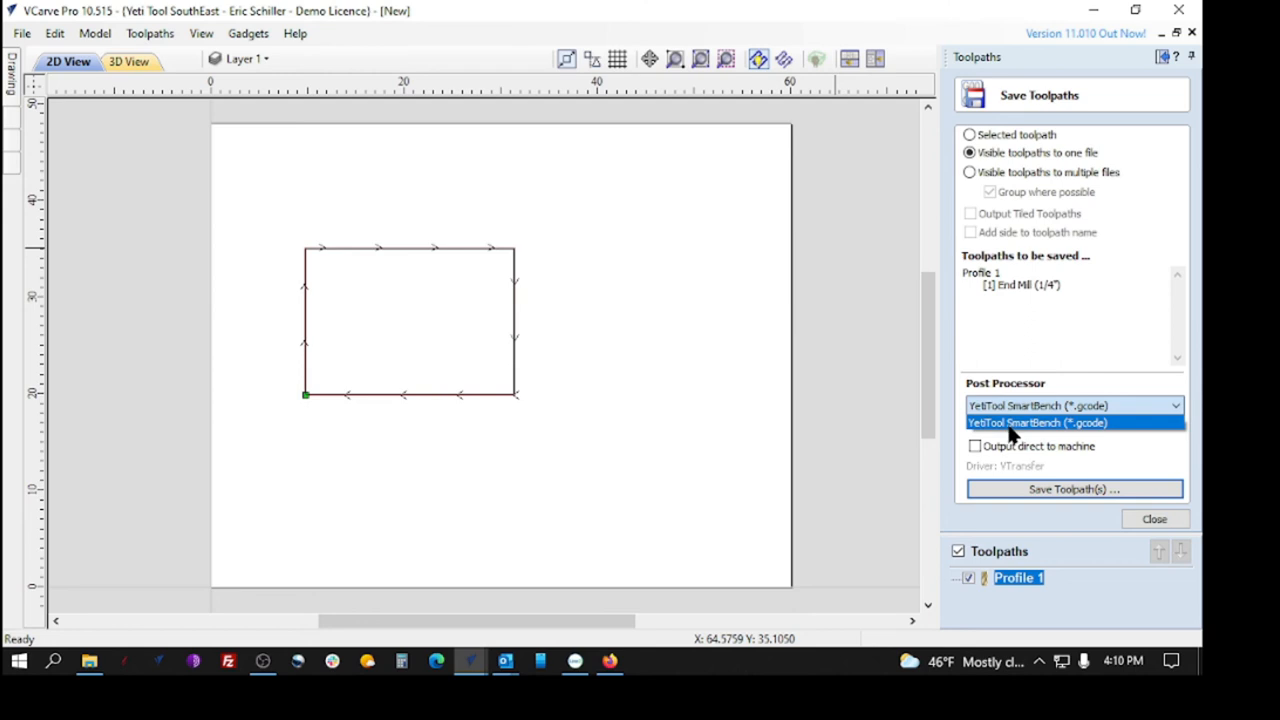
mouse_move(1040, 425)
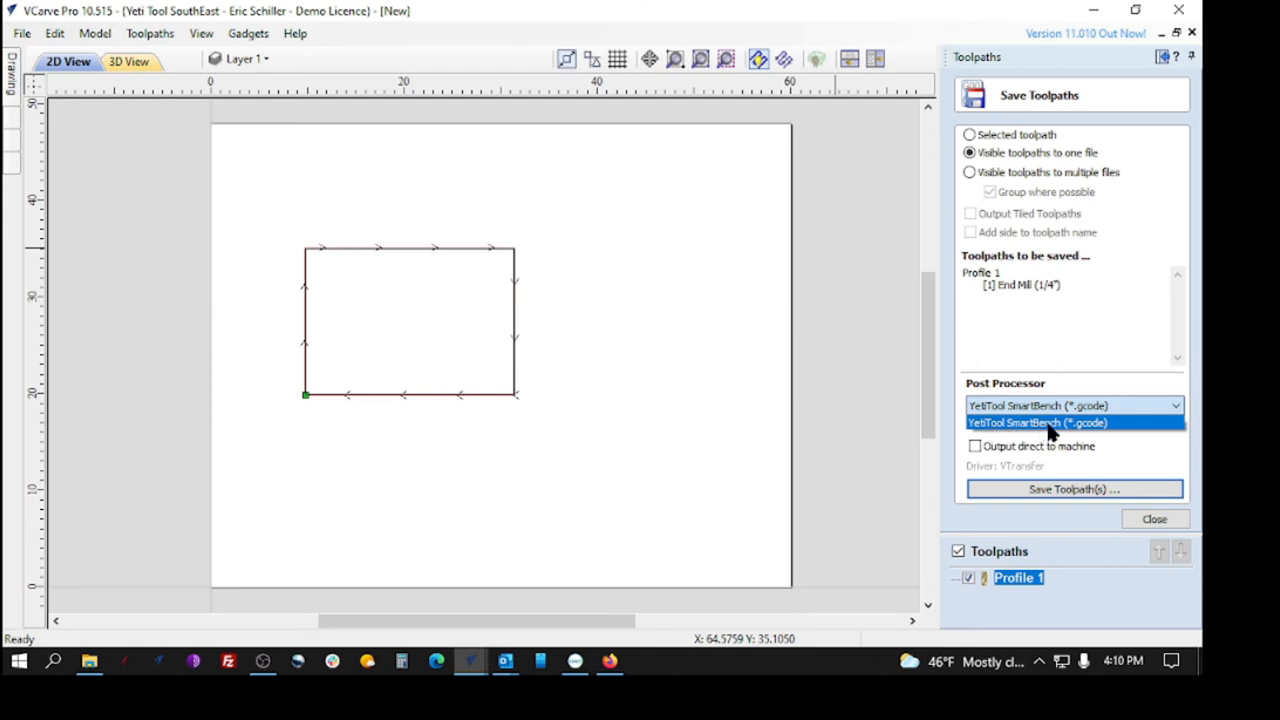
left_click(1037, 422)
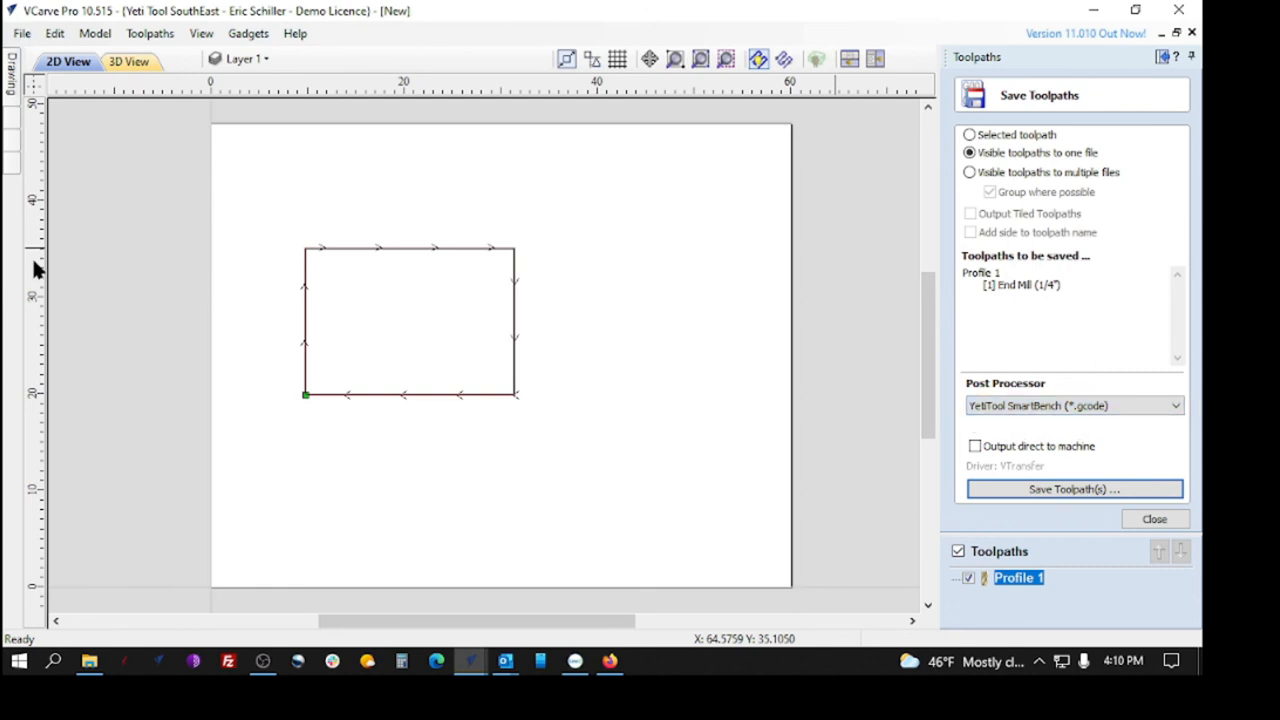
left_click(21, 33)
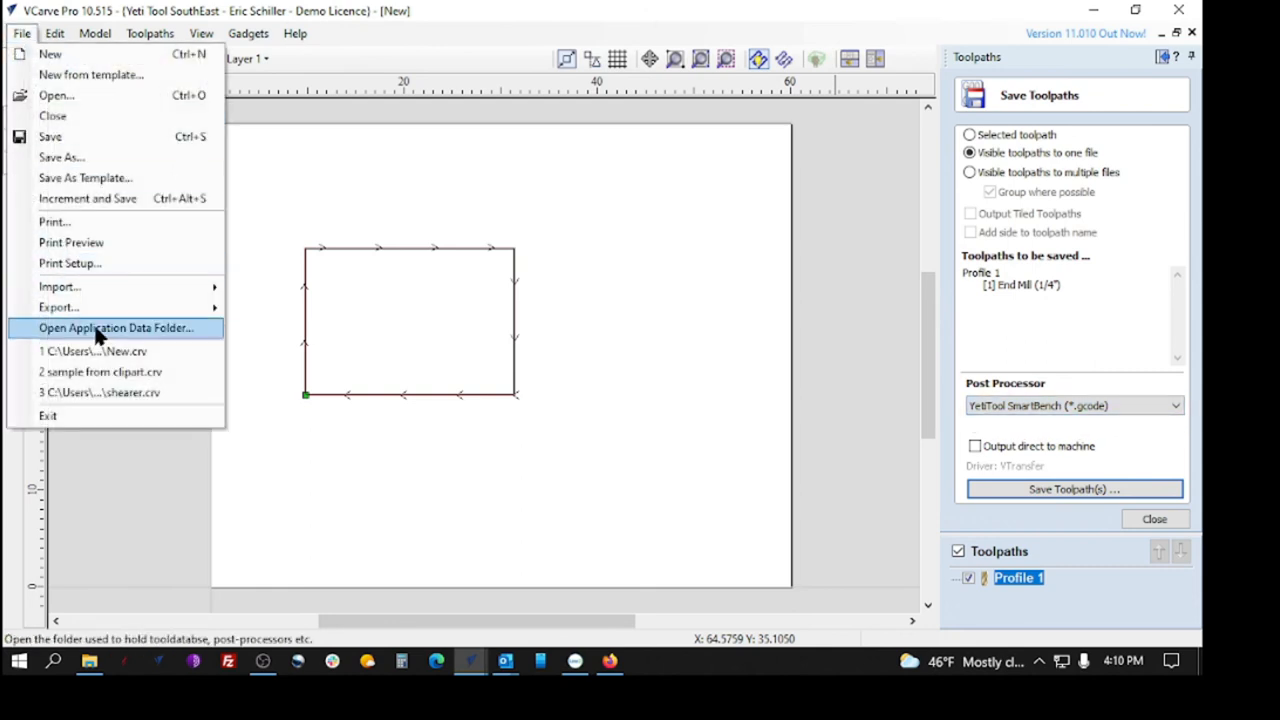
left_click(114, 327)
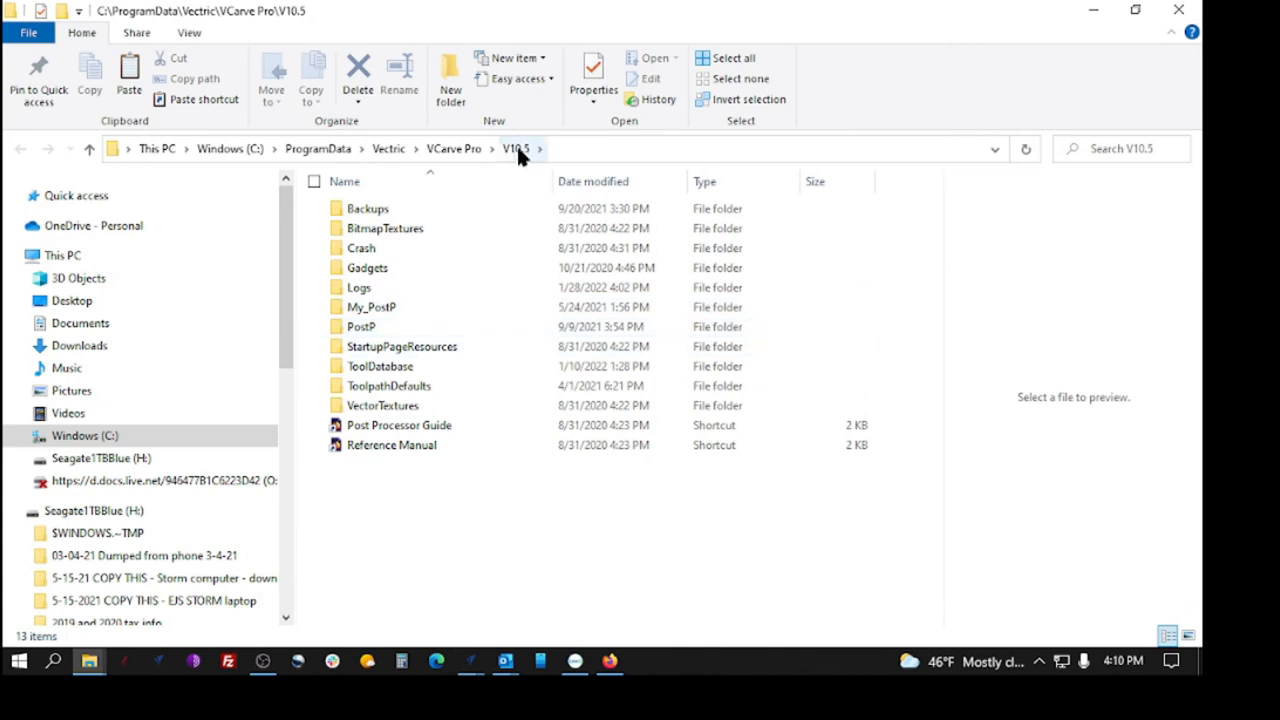
left_click(361, 327)
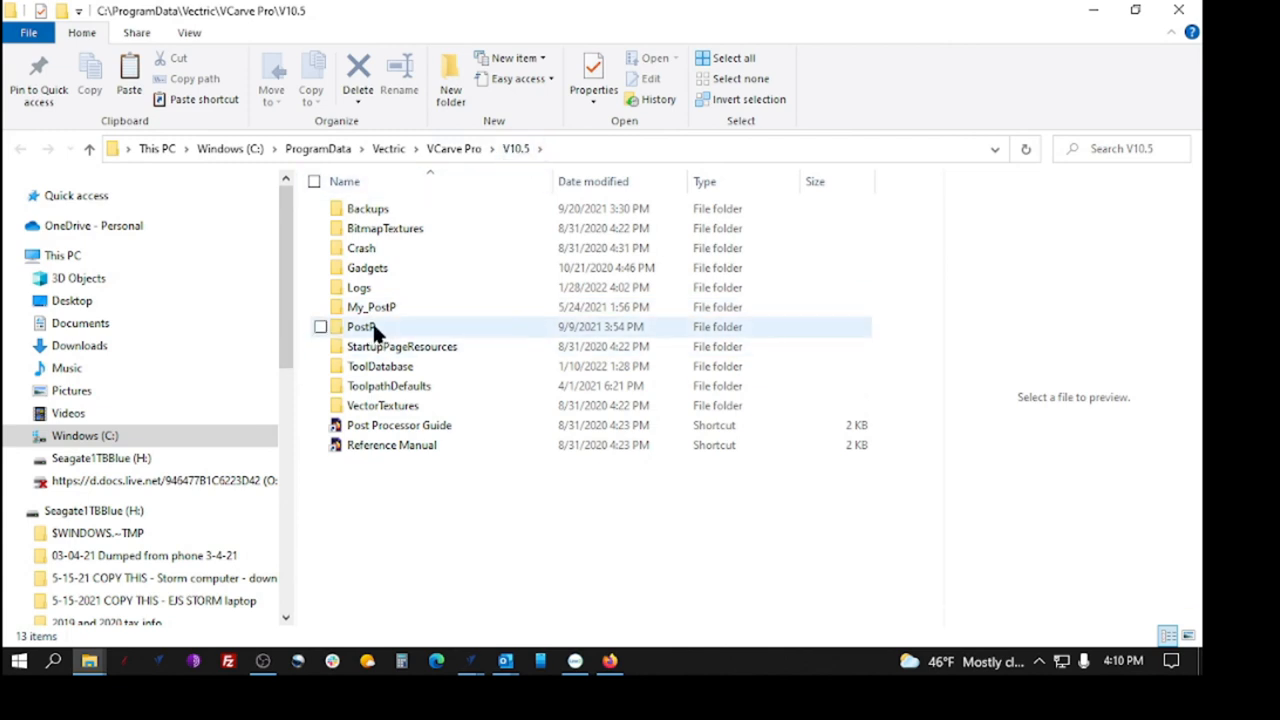
Step: Find YetiTool_SmartBench_mm.pp in PostP, then open the My_PostP folder
double_click(362, 326)
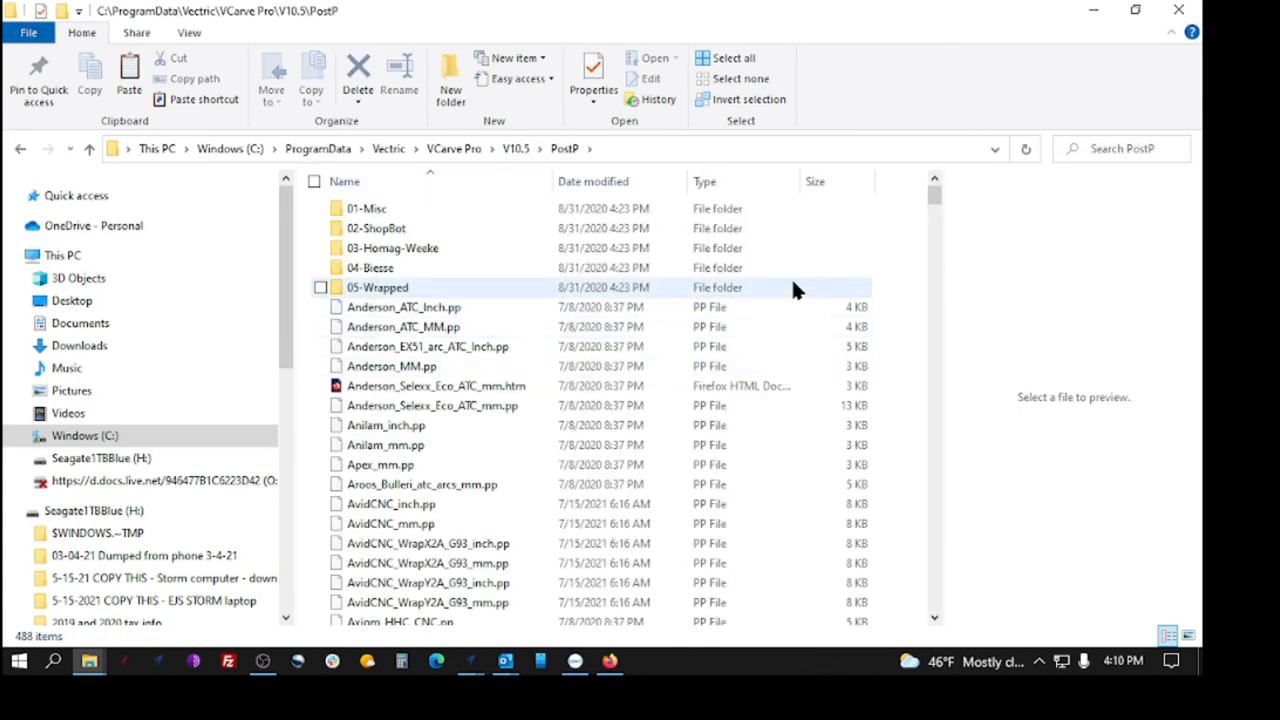
scroll("down", 3)
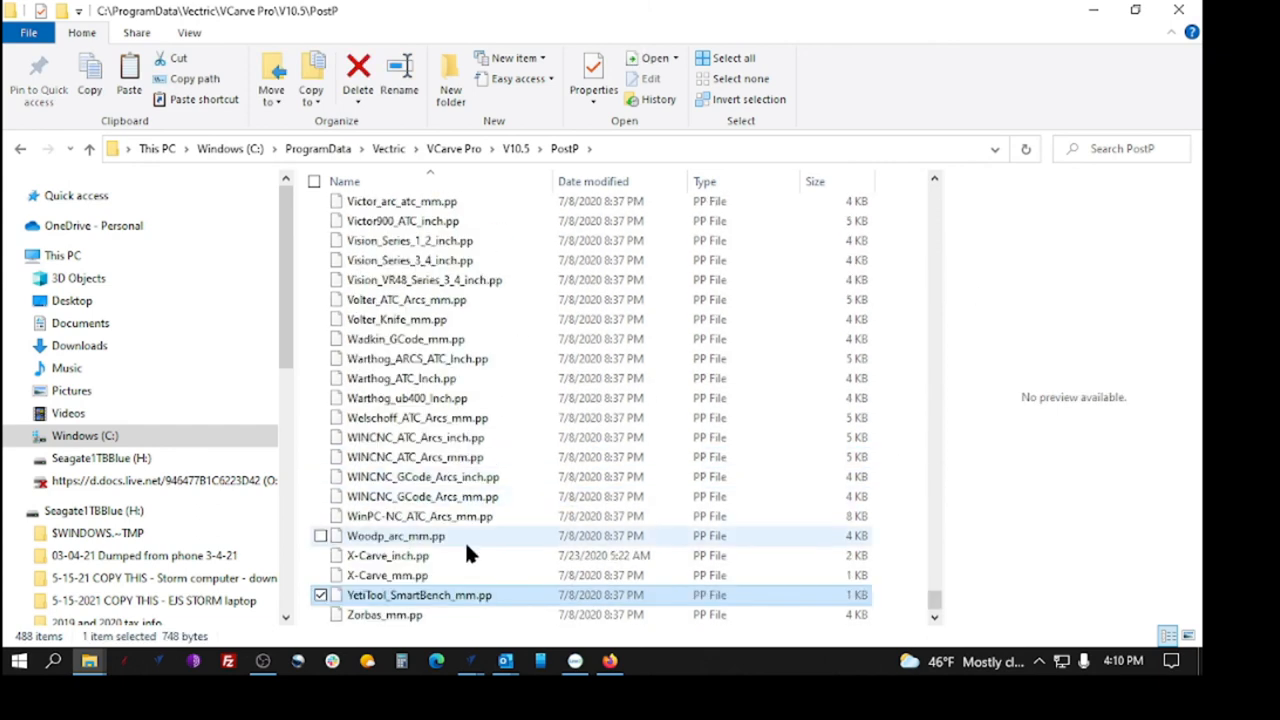
left_click(419, 595)
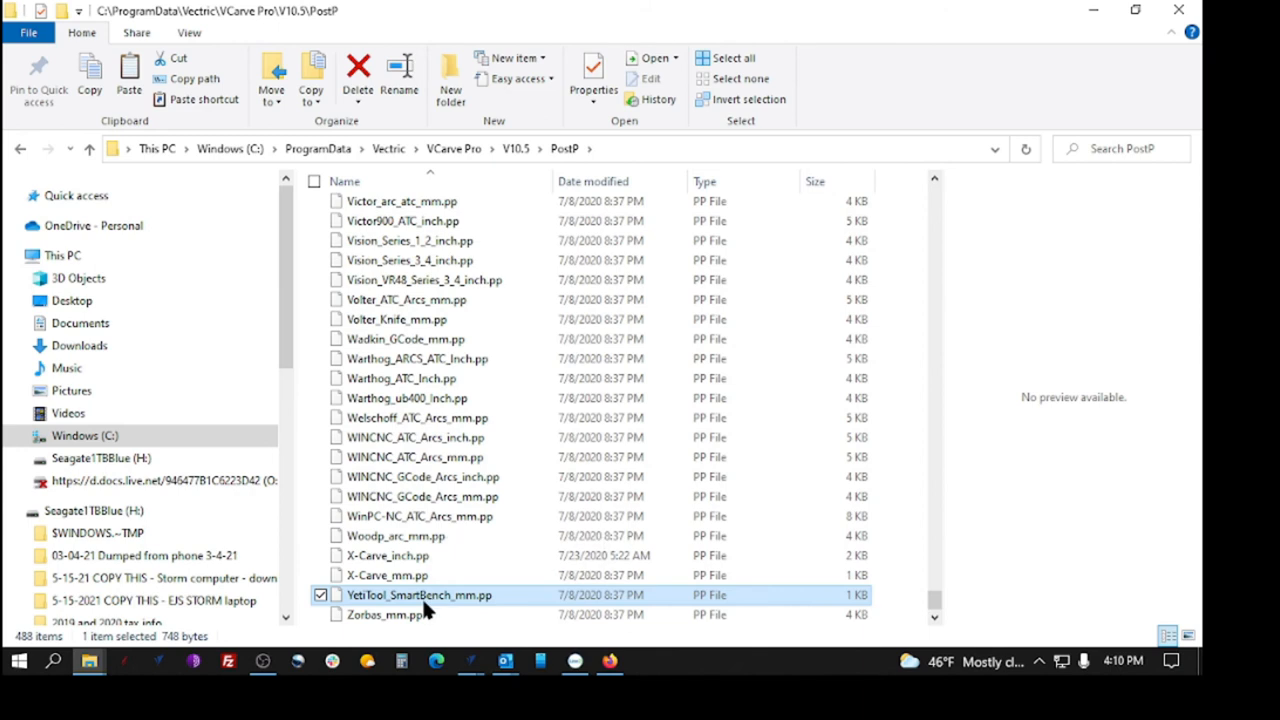
right_click(420, 595)
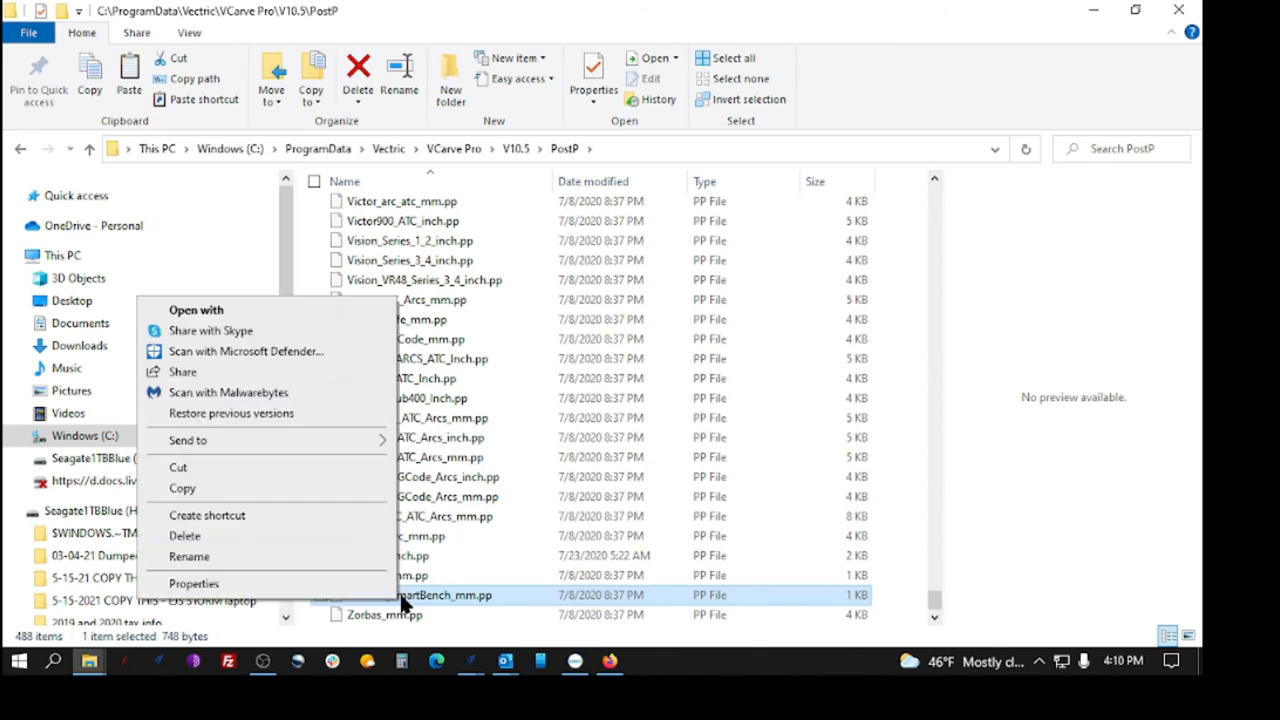
mouse_move(305, 570)
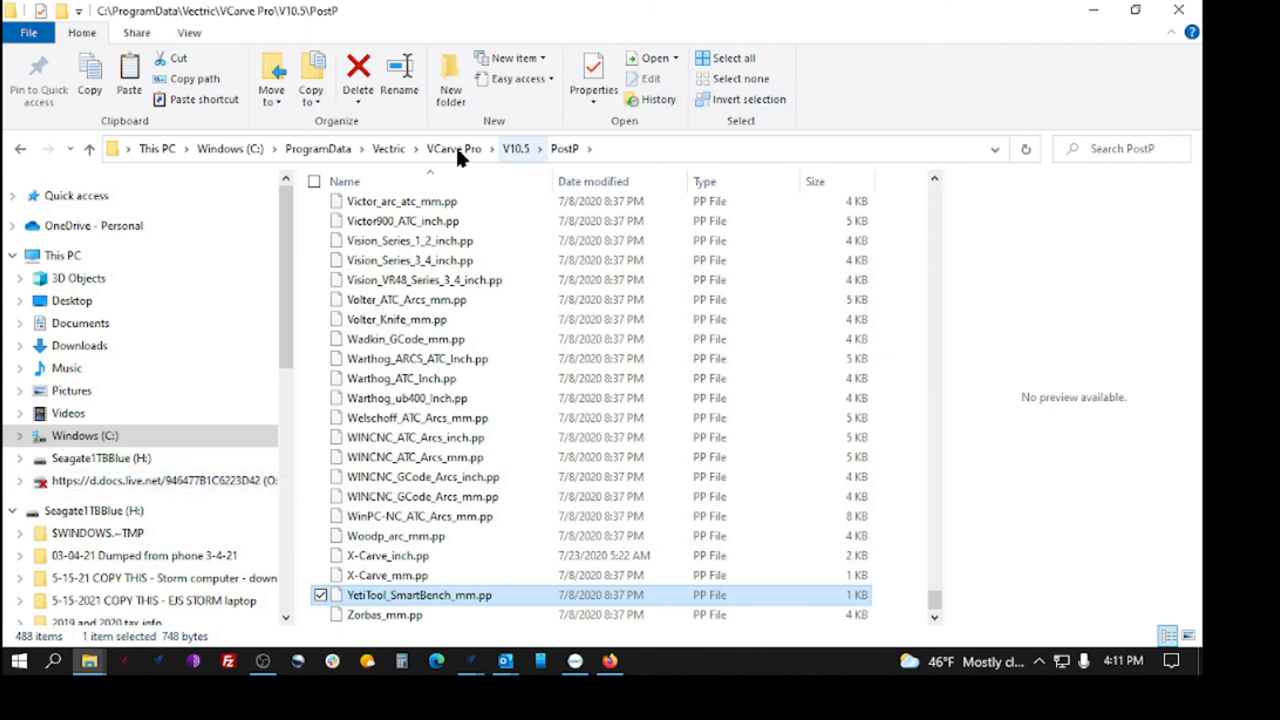
left_click(516, 148)
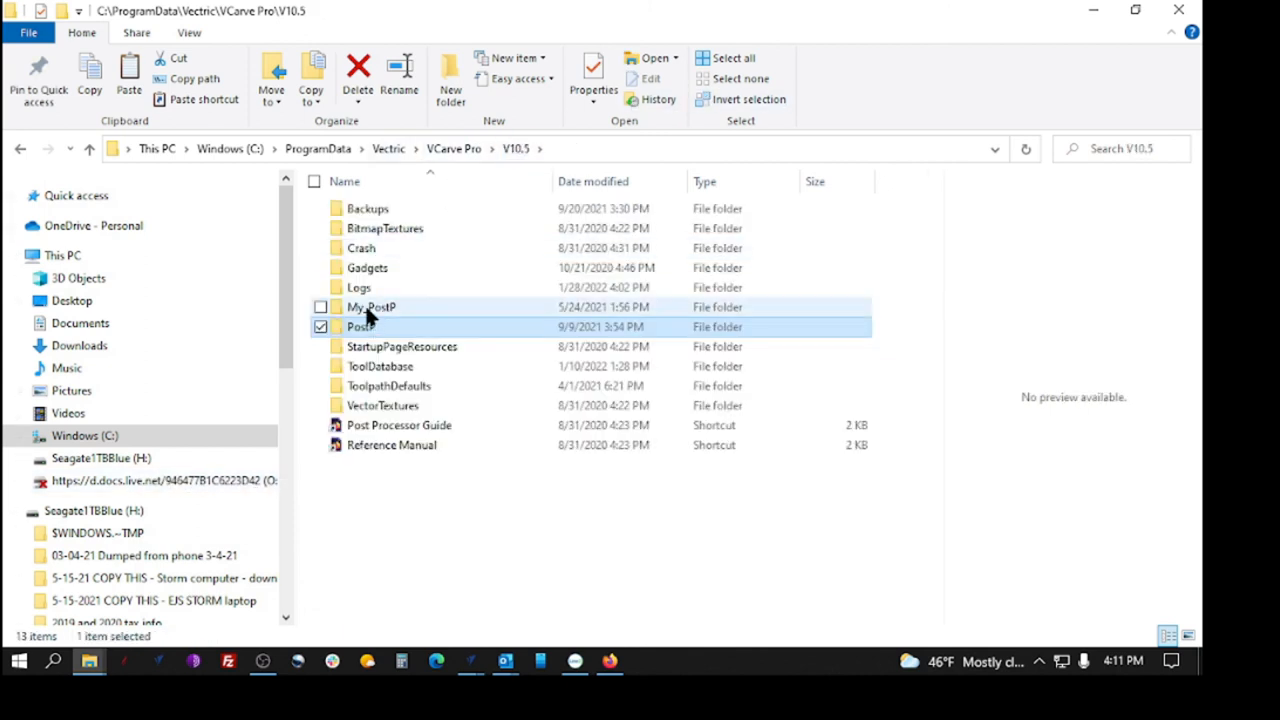
double_click(371, 306)
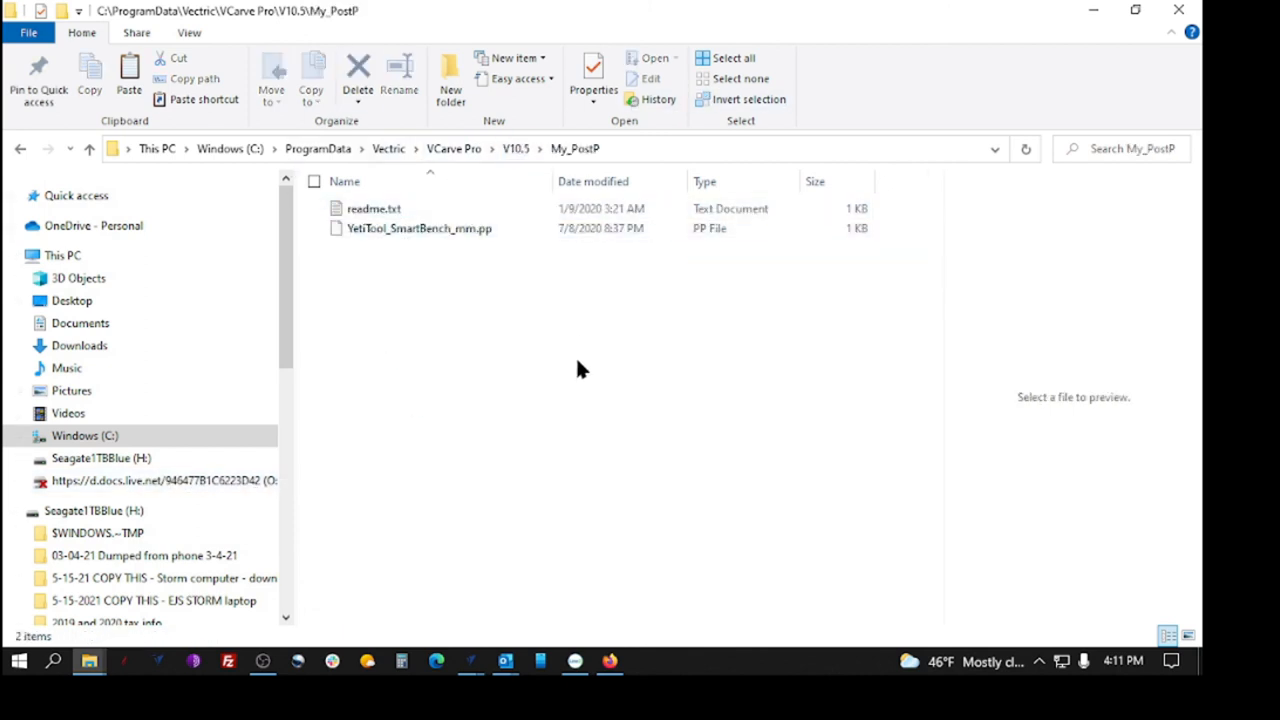